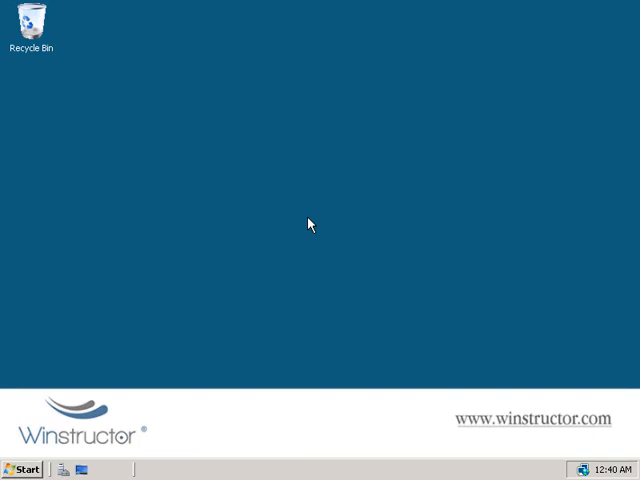
- Launch Active Directory Users and Computers from the Start menu and open the empty Saved Queries folder
left_click(23, 470)
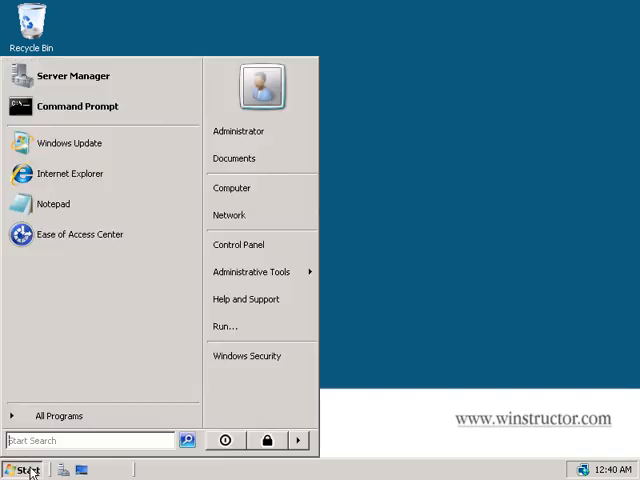
left_click(252, 271)
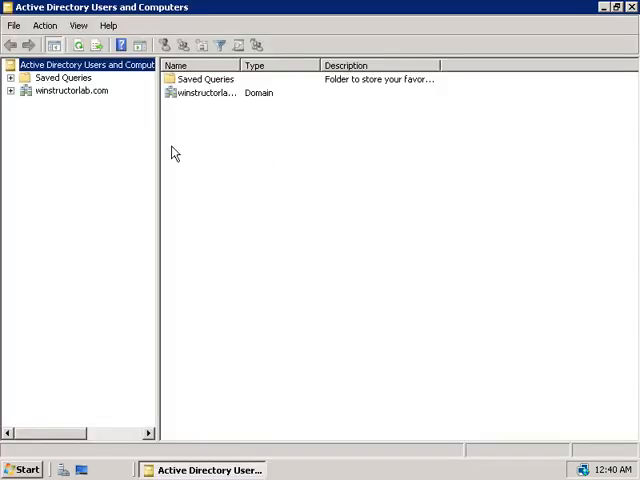
mouse_move(63, 90)
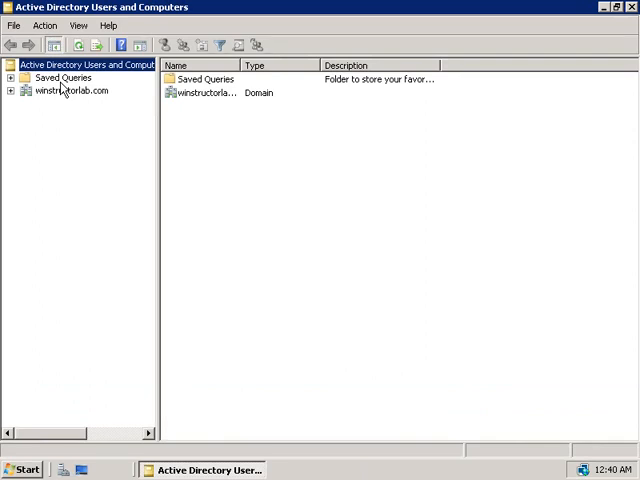
left_click(62, 78)
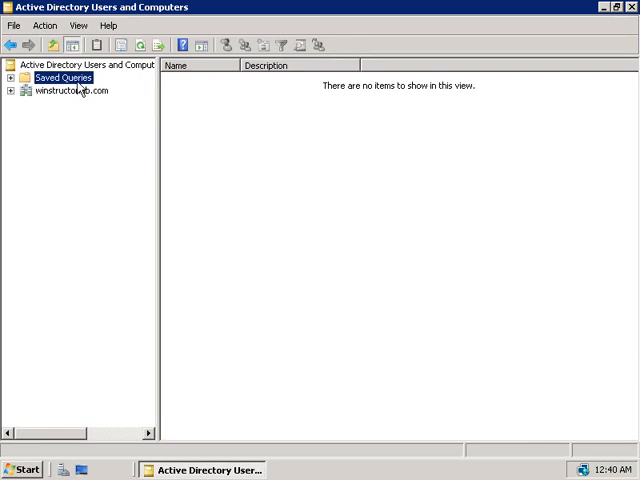
- Create query 'No Expired Passwords', described 'Searches for Passwords that do not expire', rooted at winstructorlab
right_click(62, 77)
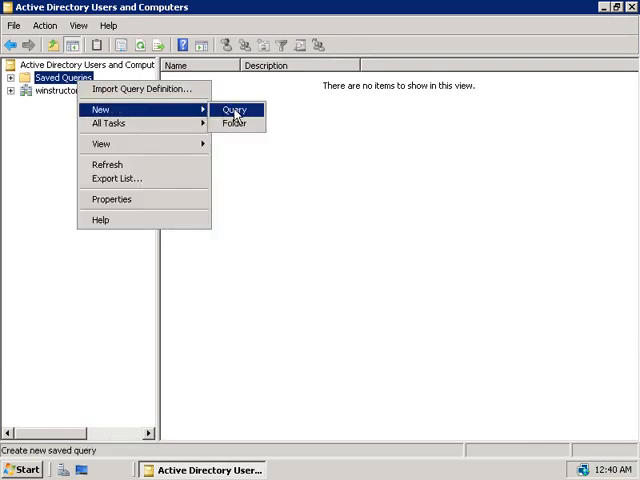
left_click(234, 109)
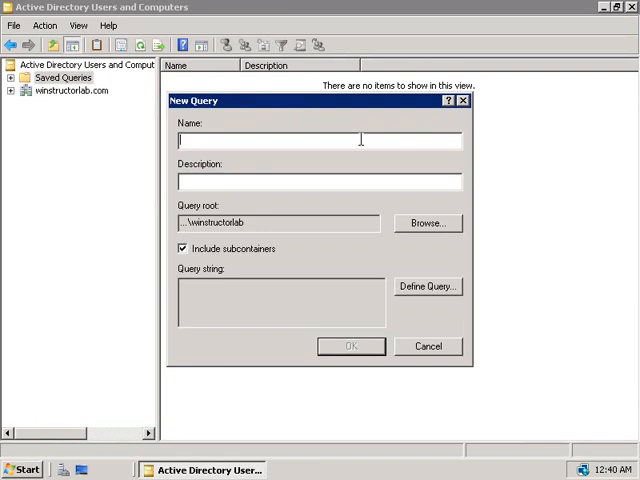
type("N")
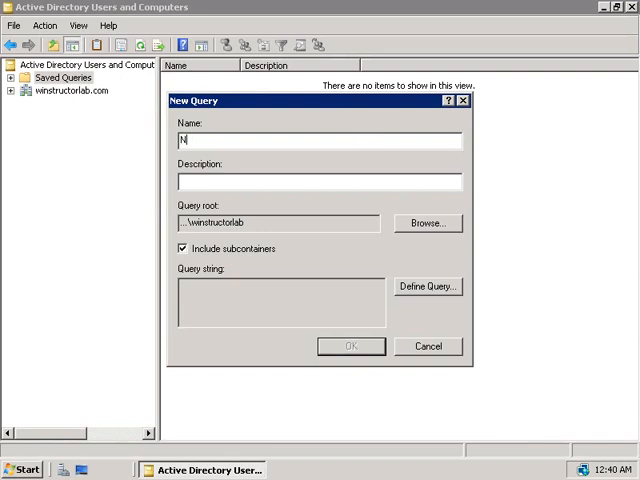
type("o E")
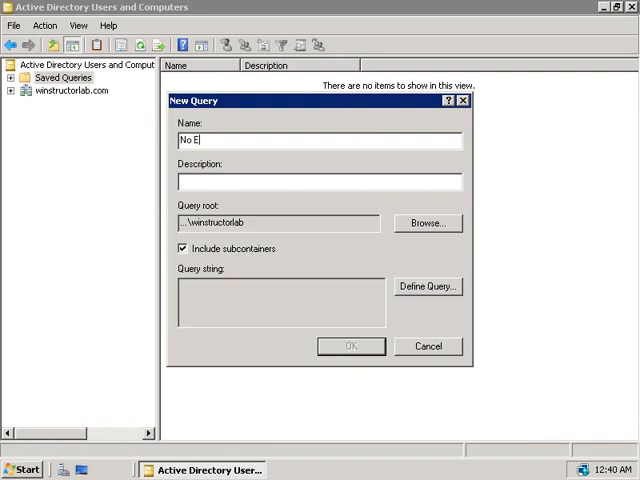
type("xpired Passwords")
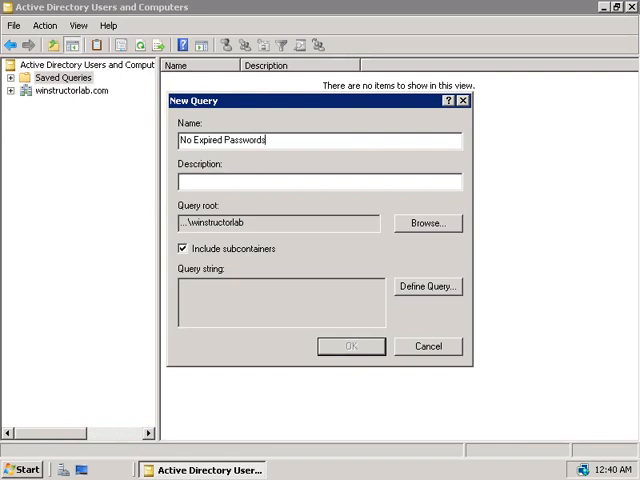
type("Searches for Passwords that do not expire")
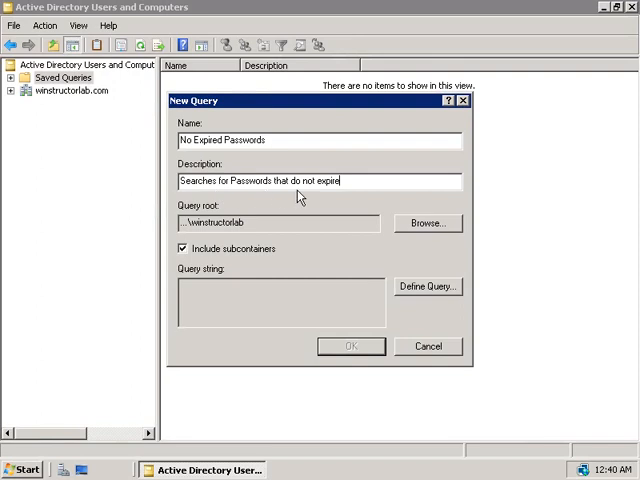
mouse_move(353, 196)
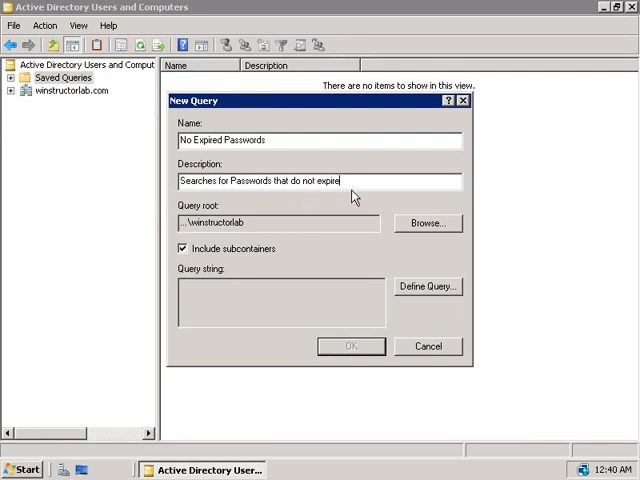
mouse_move(258, 245)
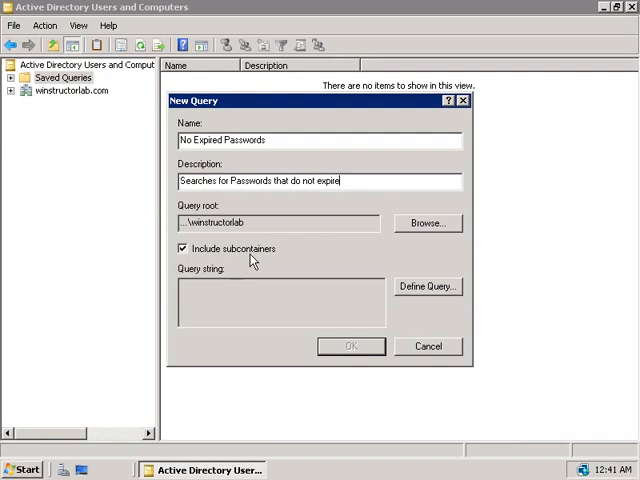
mouse_move(376, 257)
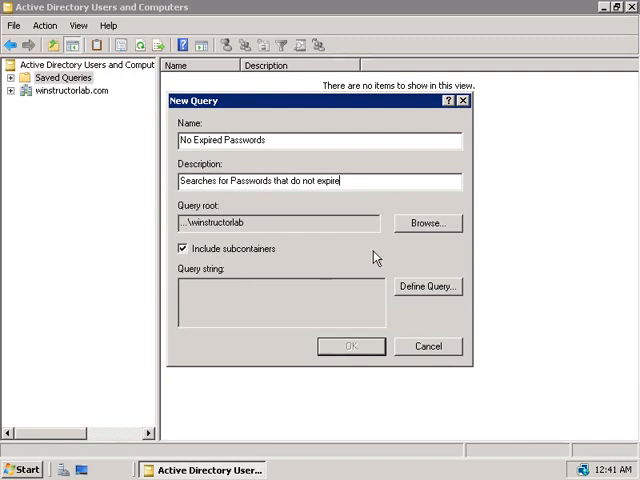
left_click(427, 222)
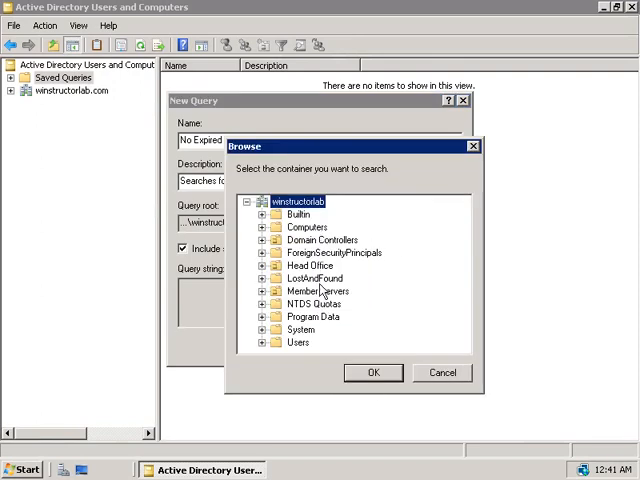
left_click(373, 372)
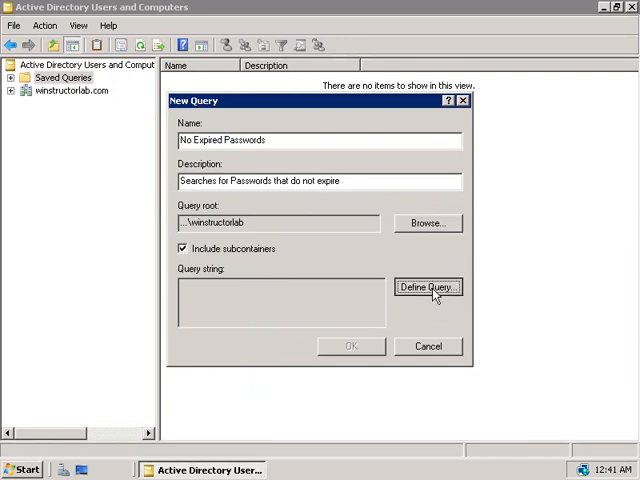
- Define the query as users with non-expiring passwords whose names start with T
left_click(428, 287)
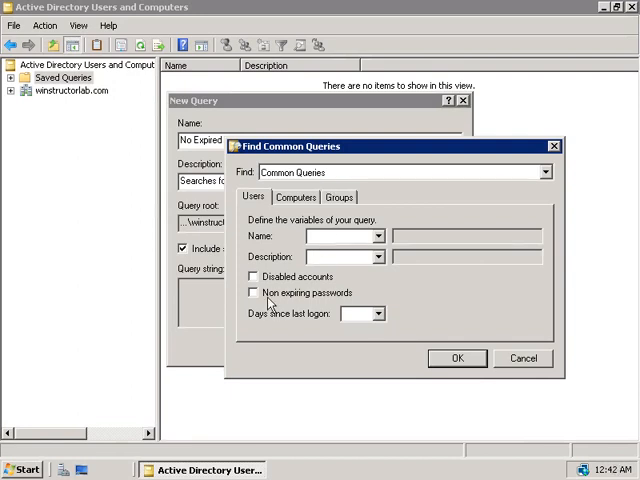
left_click(253, 292)
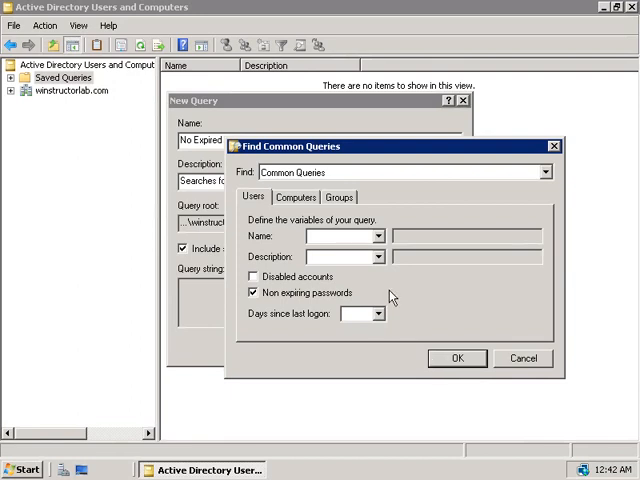
left_click(378, 236)
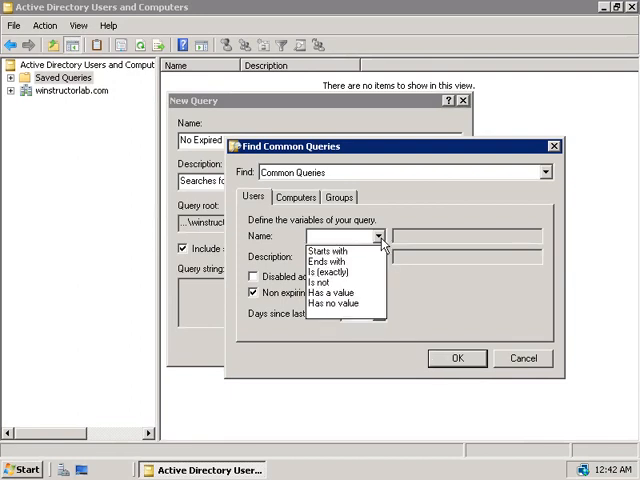
left_click(329, 251)
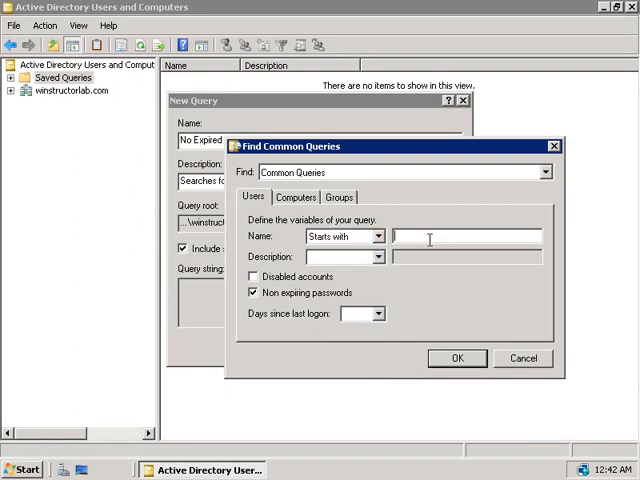
type("T")
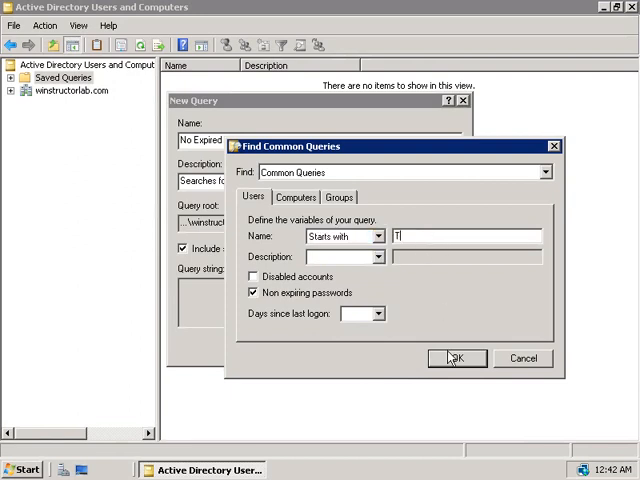
left_click(456, 358)
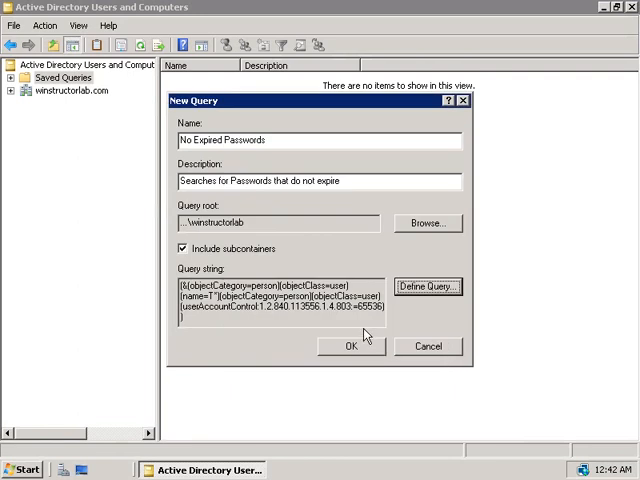
mouse_move(366, 334)
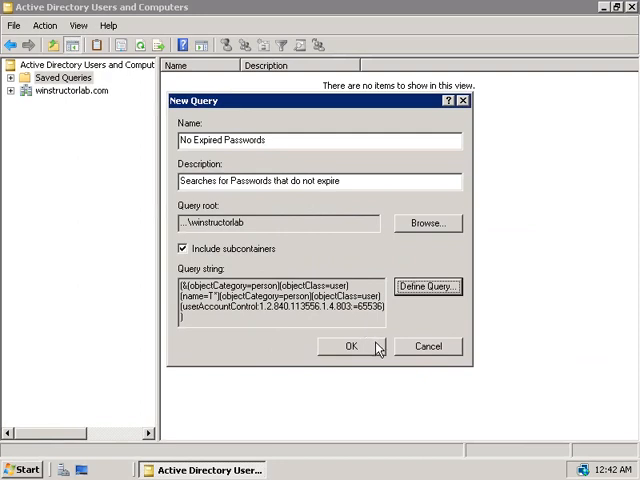
left_click(349, 346)
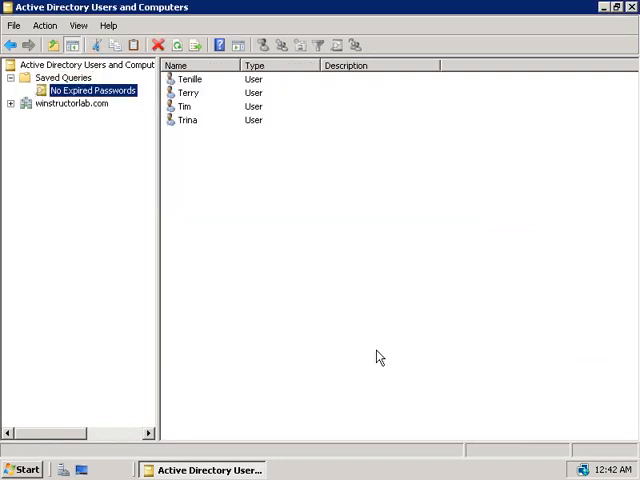
mouse_move(240, 148)
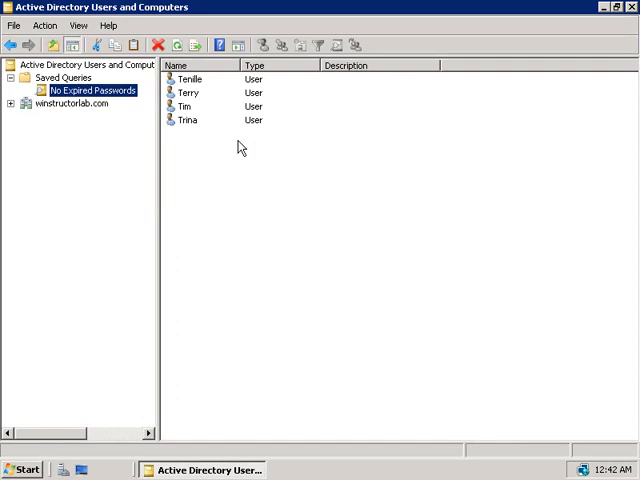
right_click(187, 120)
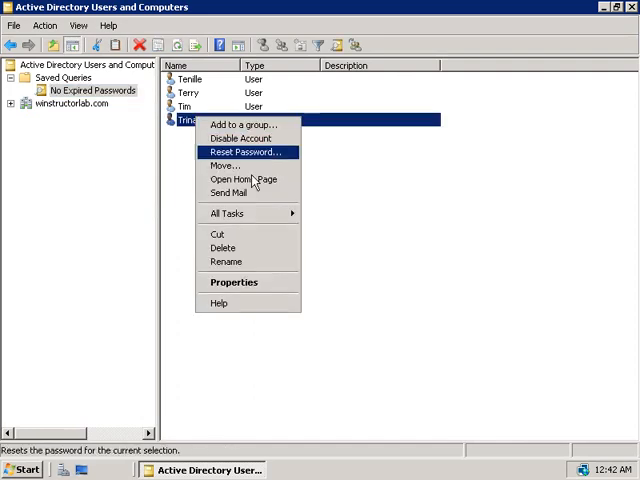
left_click(233, 281)
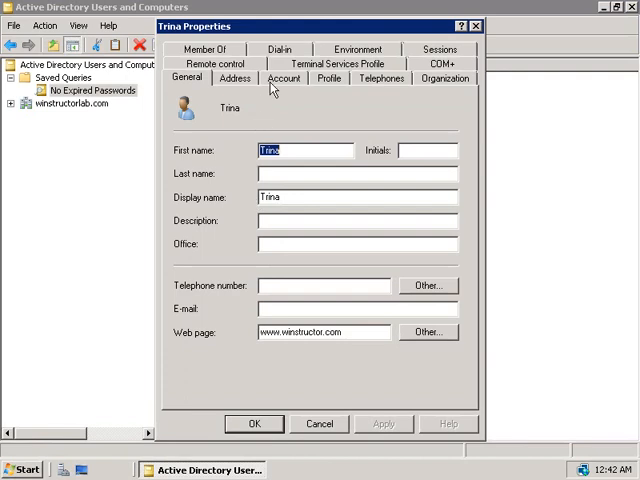
left_click(283, 78)
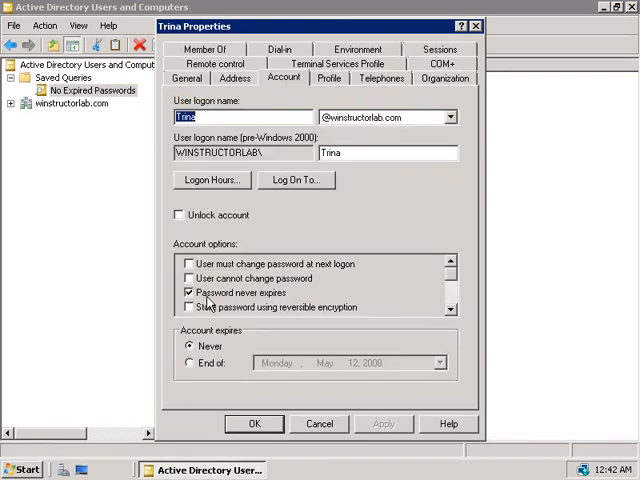
mouse_move(330, 430)
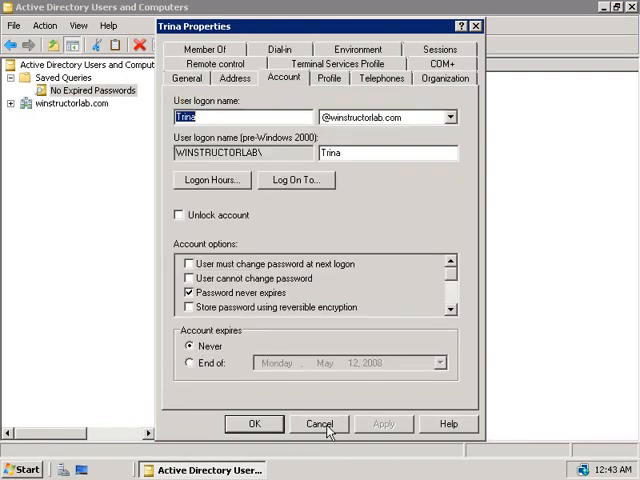
left_click(320, 423)
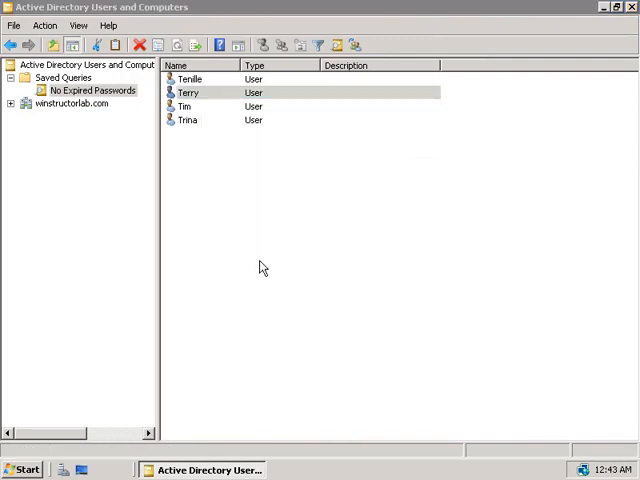
double_click(188, 92)
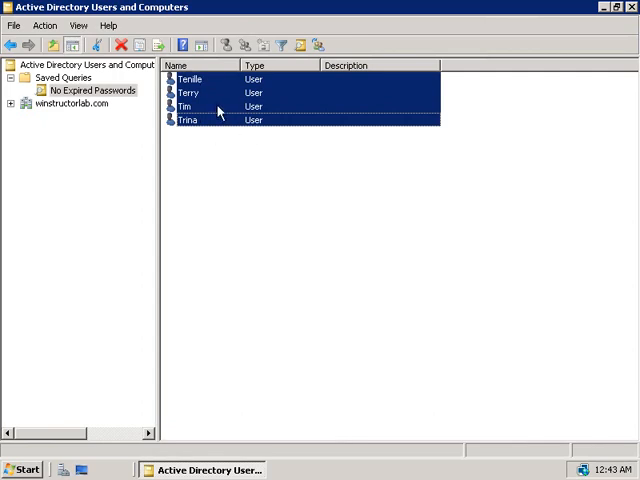
- Require all four users to change password at next logon via their shared Account properties
right_click(218, 110)
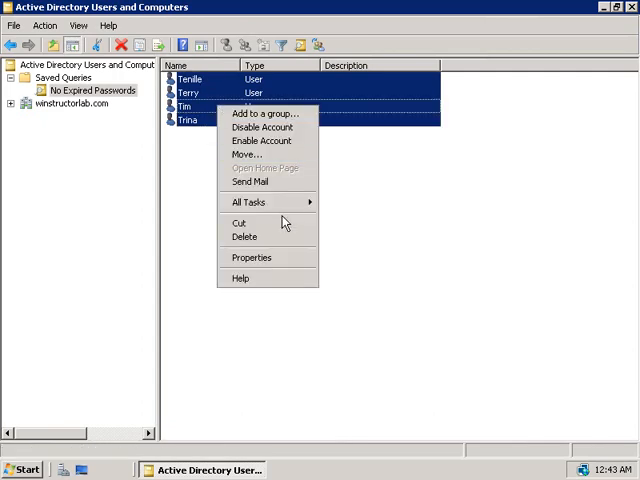
left_click(251, 257)
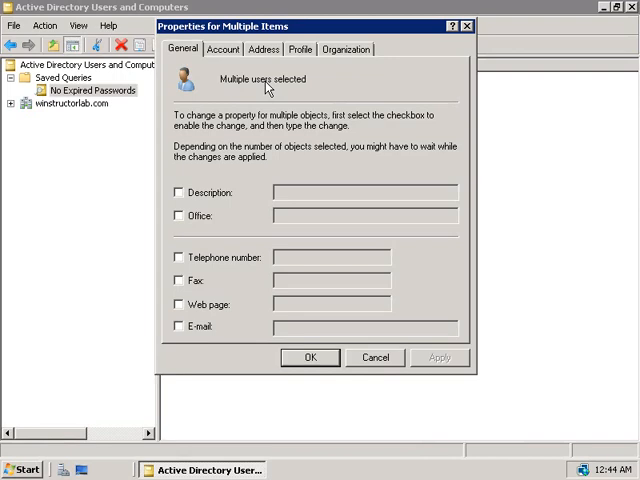
left_click(224, 49)
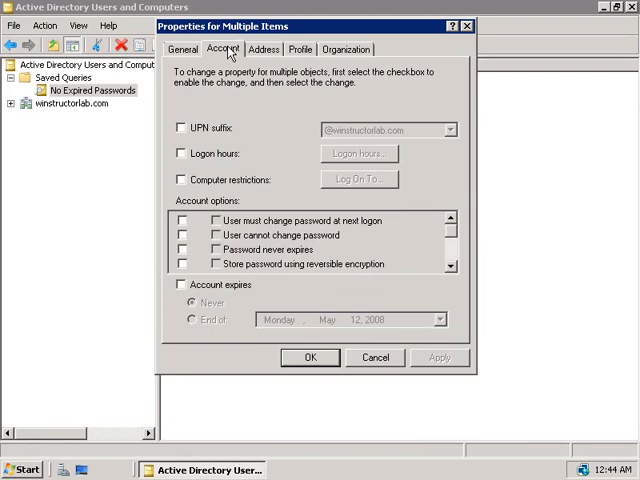
mouse_move(195, 213)
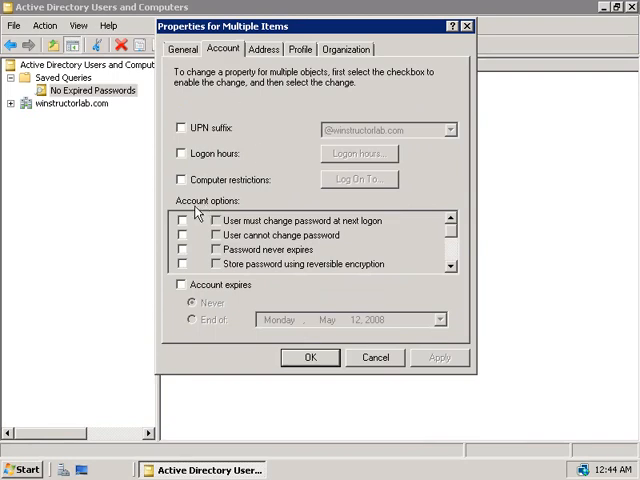
mouse_move(222, 213)
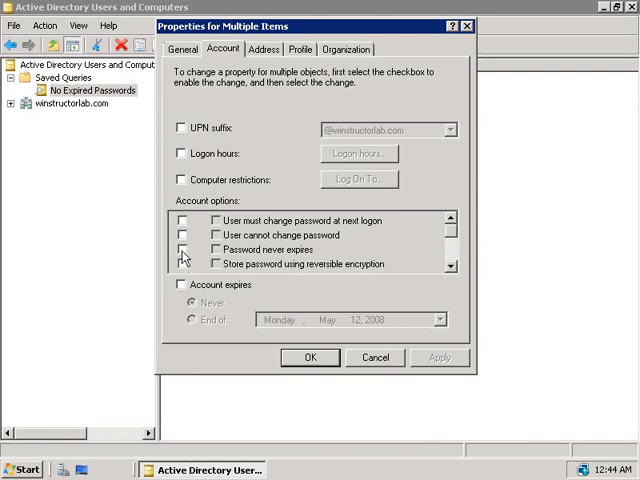
left_click(184, 249)
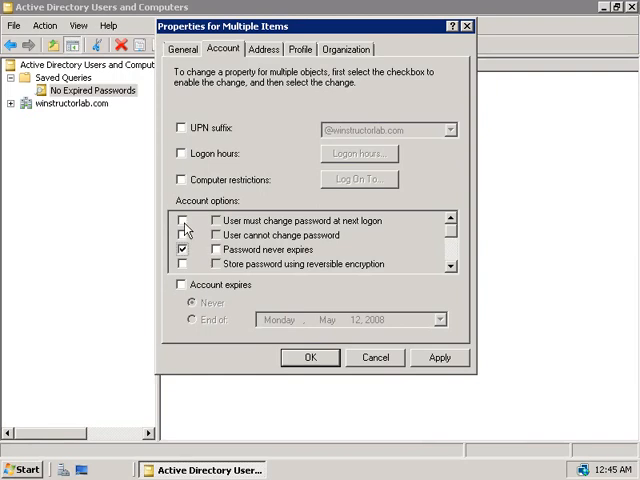
mouse_move(185, 230)
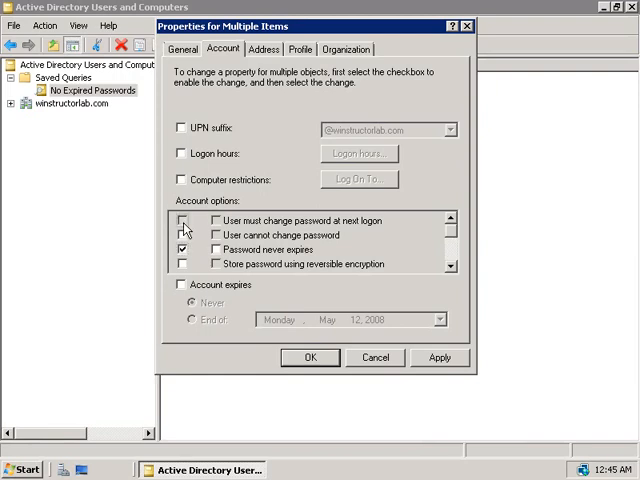
left_click(185, 221)
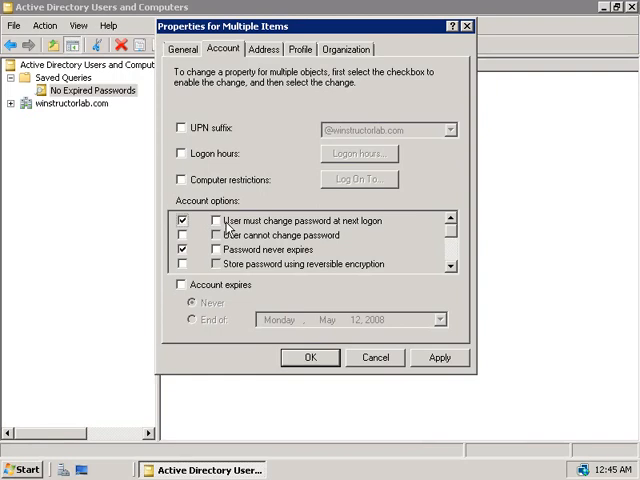
left_click(214, 221)
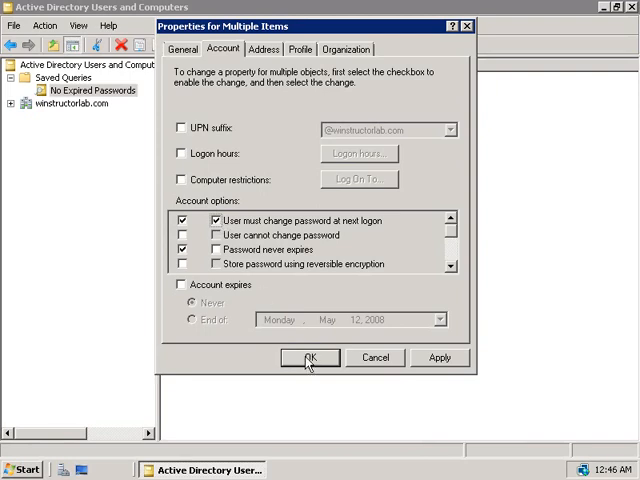
left_click(309, 357)
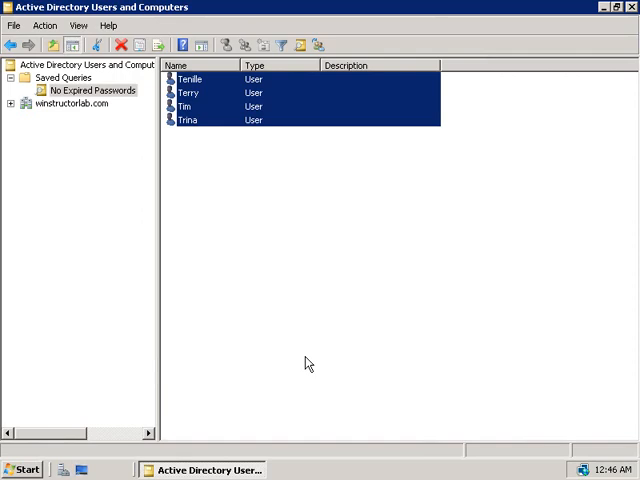
mouse_move(295, 362)
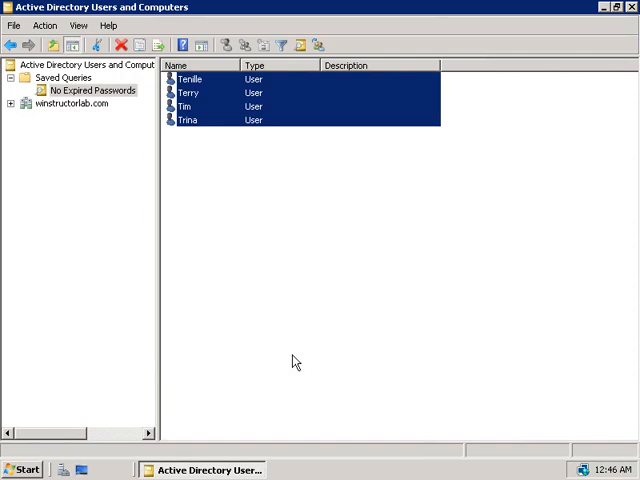
right_click(188, 120)
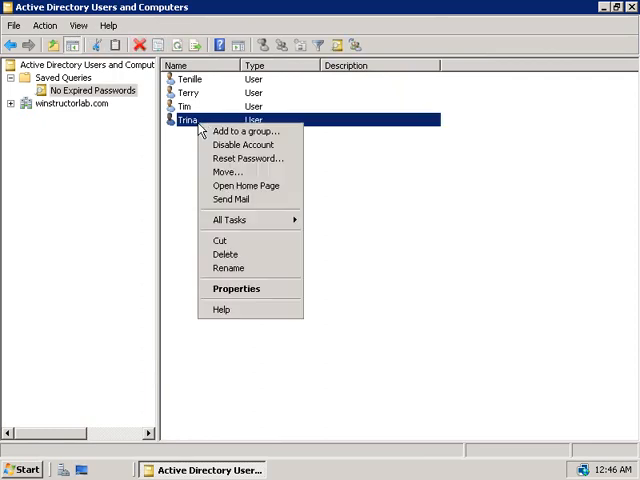
left_click(236, 288)
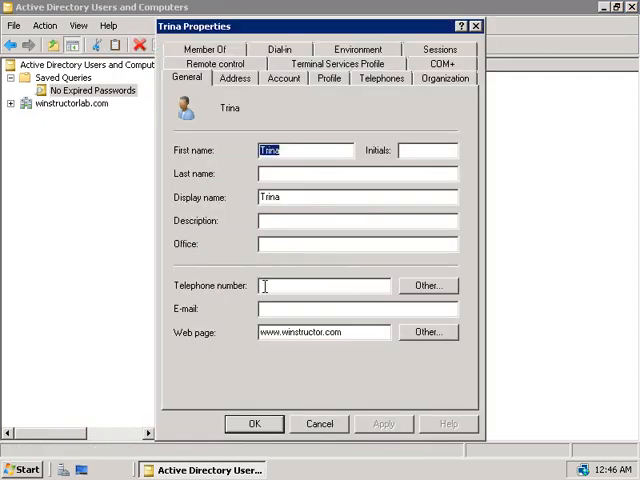
left_click(285, 78)
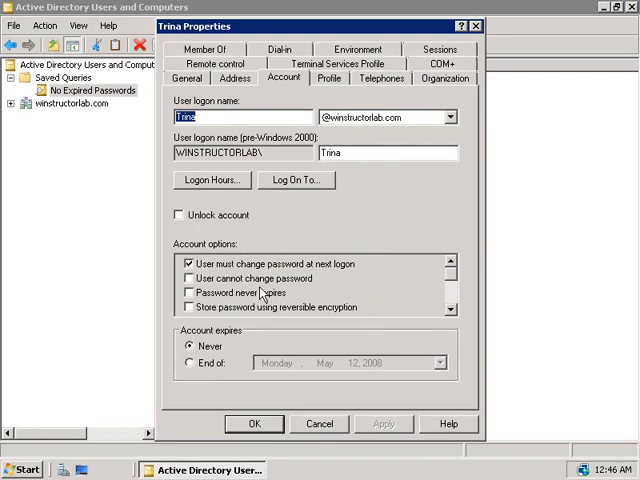
mouse_move(258, 280)
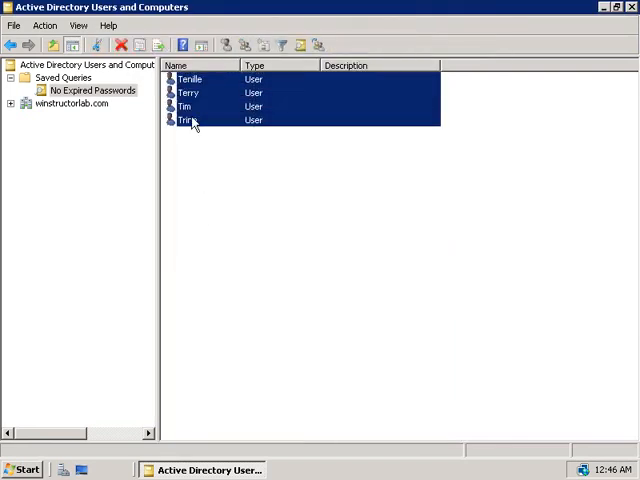
- Turn on 'Password never expires' in the four users' shared Account properties
right_click(184, 120)
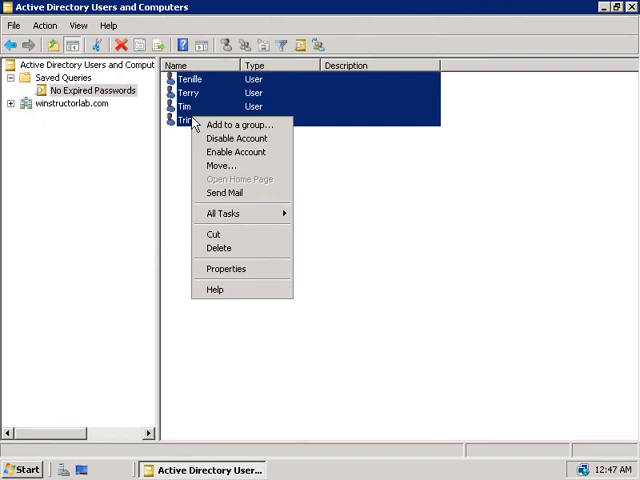
mouse_move(219, 247)
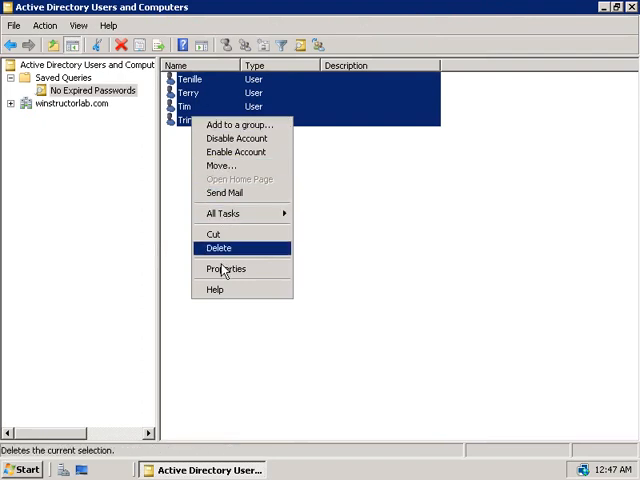
left_click(225, 268)
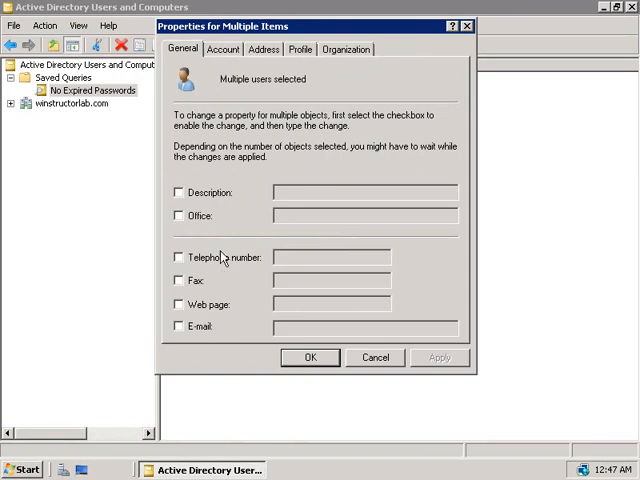
left_click(224, 49)
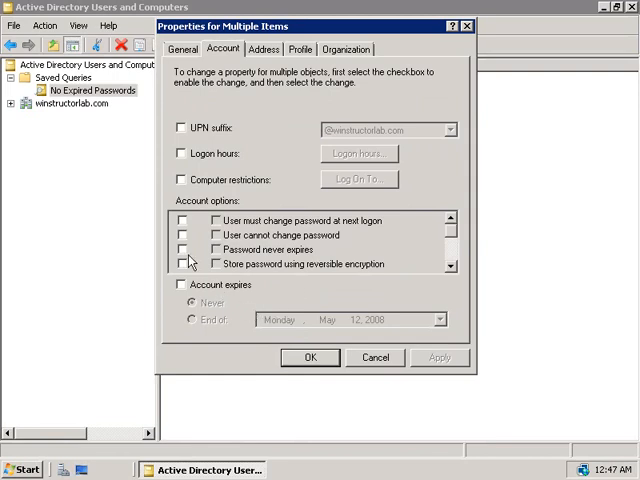
left_click(184, 249)
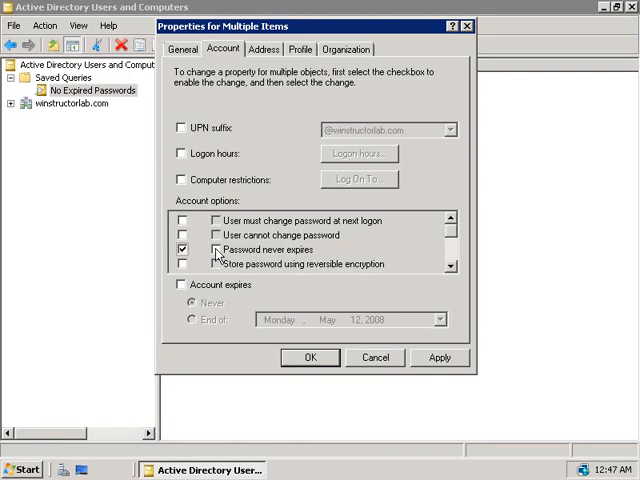
left_click(210, 249)
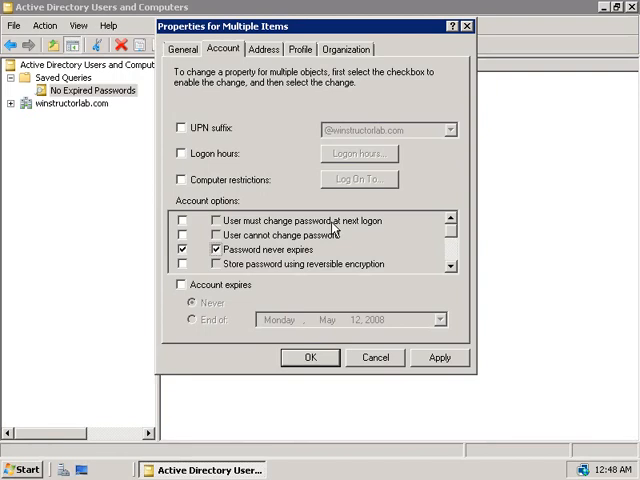
mouse_move(303, 338)
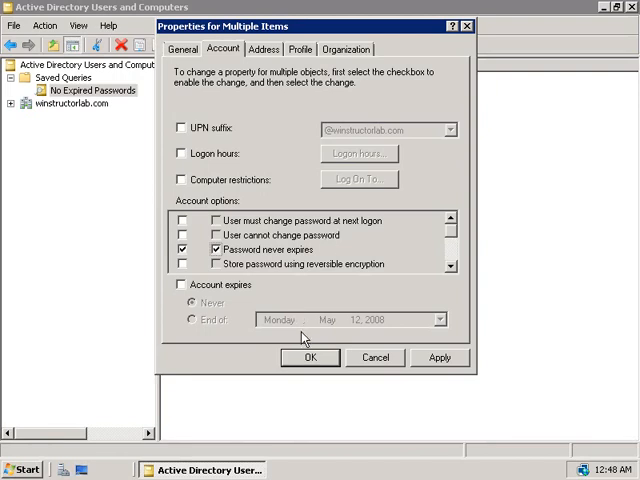
mouse_move(250, 166)
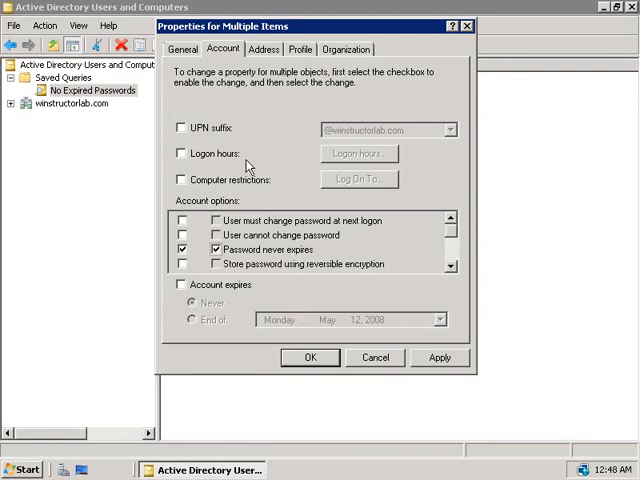
- Give all four users a web page, company Winstructor and department Marketing, and apply
left_click(182, 49)
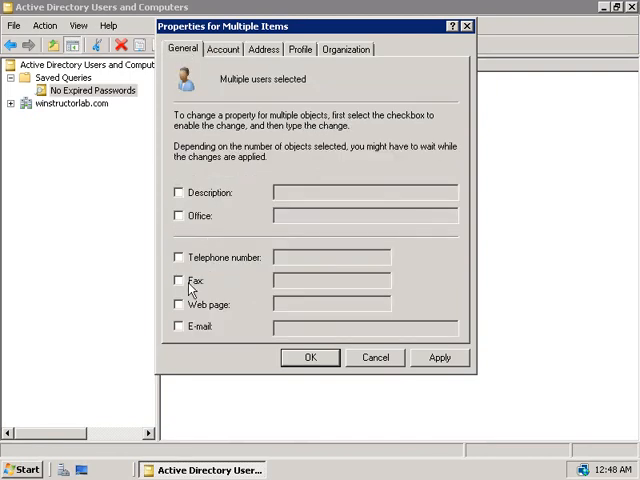
left_click(178, 303)
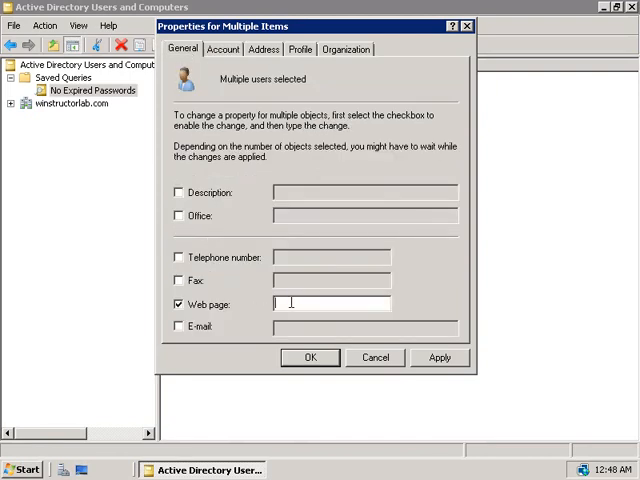
type("www.winstructor.co")
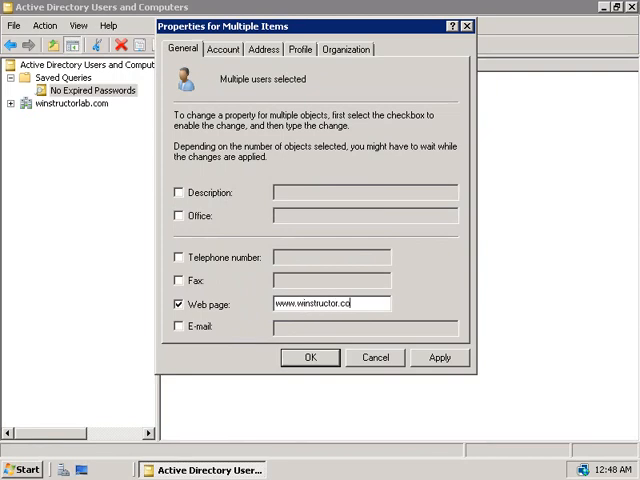
left_click(346, 48)
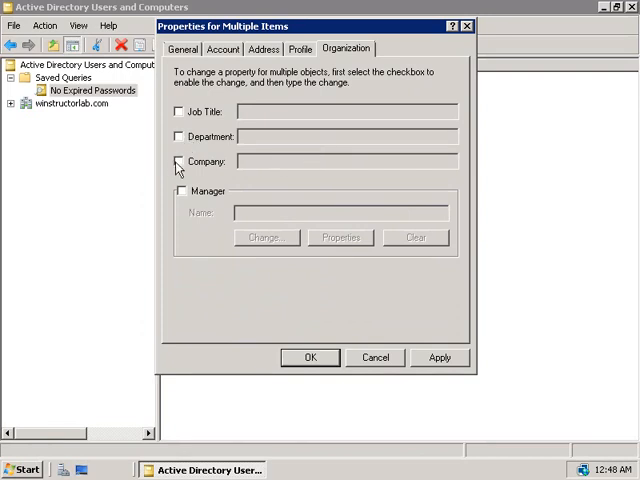
type("Winstructor")
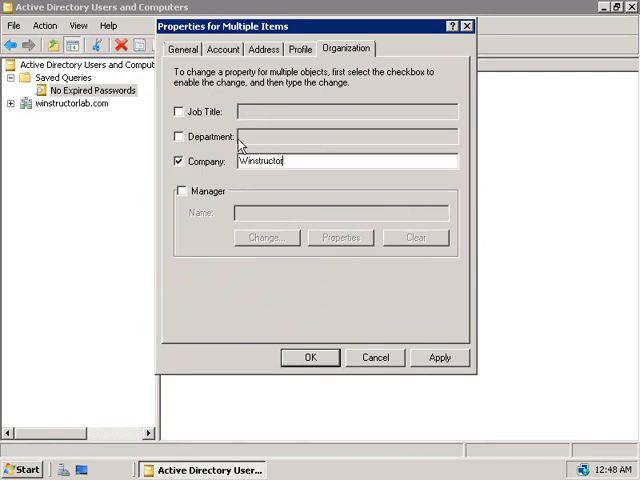
left_click(179, 137)
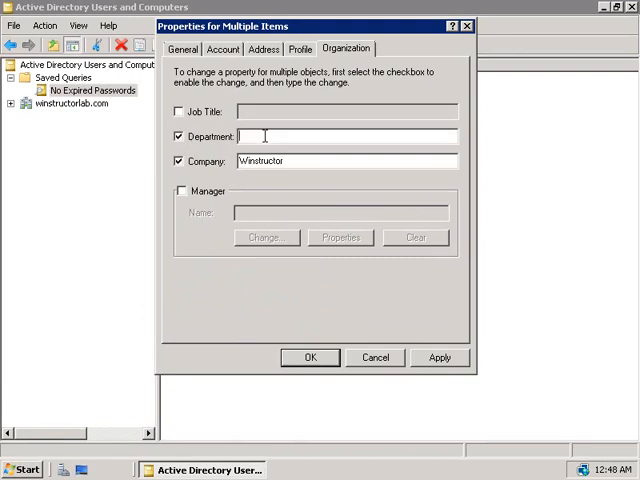
type("Marketing")
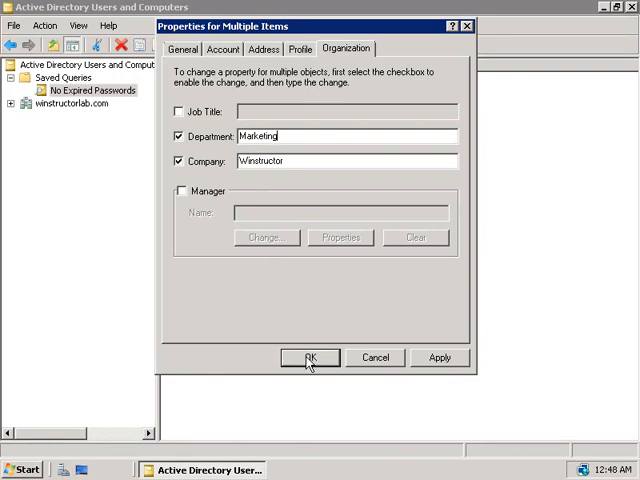
left_click(309, 358)
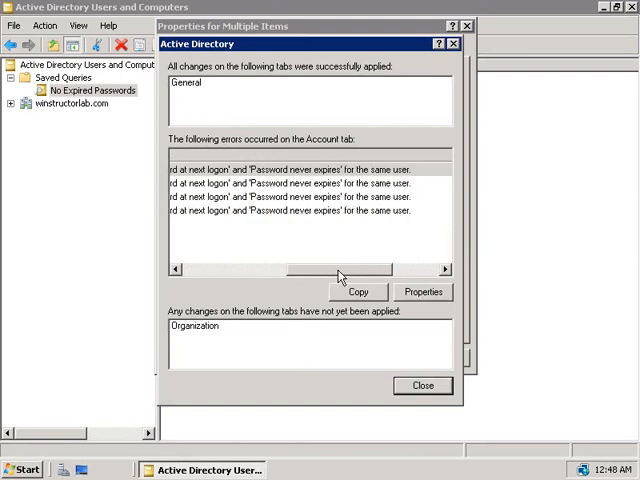
- Dismiss the error report and close the Properties for Multiple Items dialog
left_click_drag(340, 269, 200, 269)
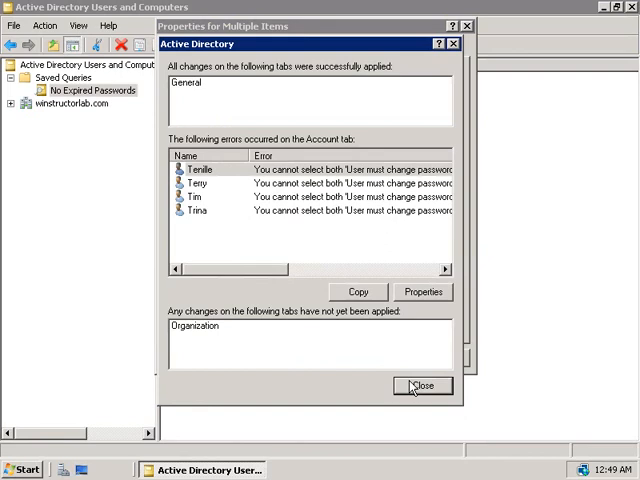
mouse_move(213, 99)
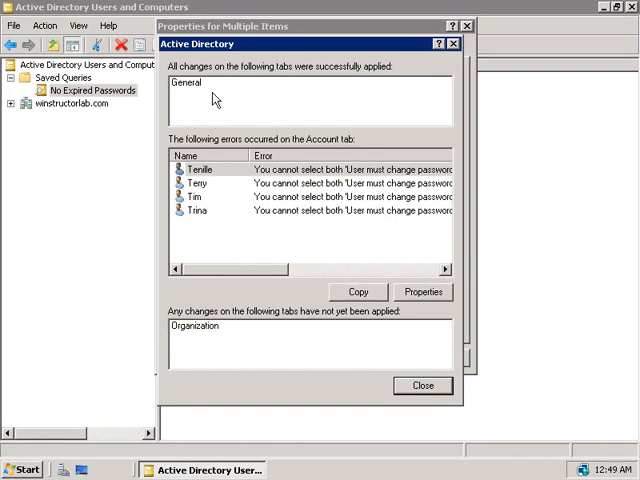
mouse_move(214, 100)
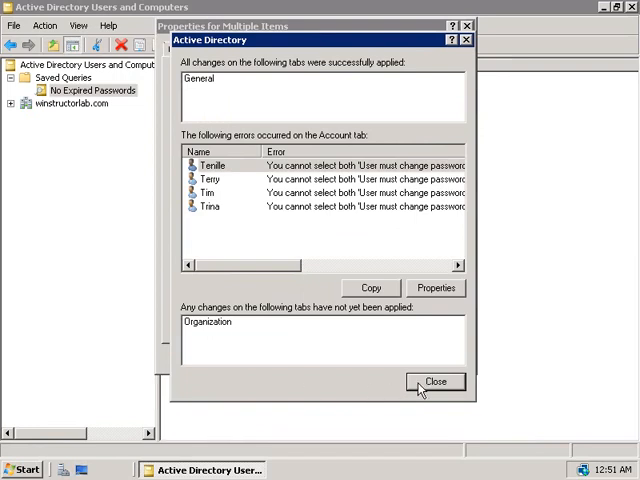
left_click(435, 381)
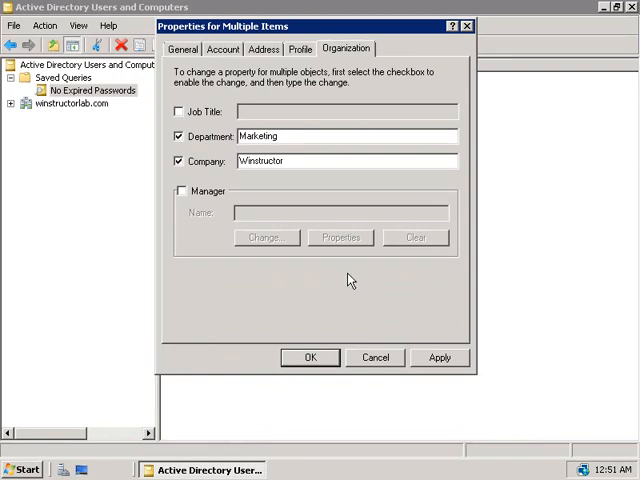
left_click(310, 357)
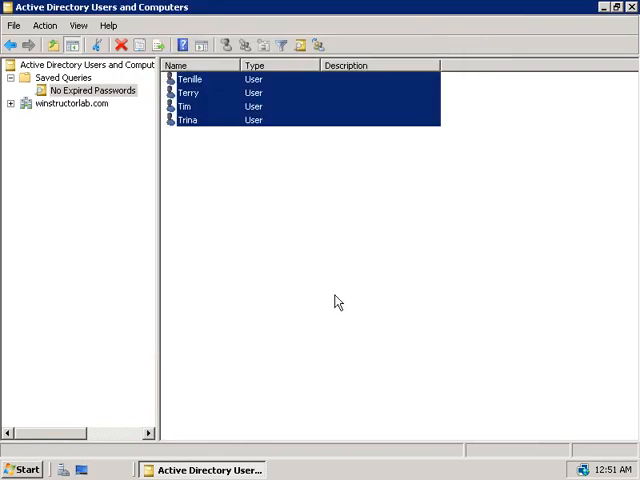
right_click(187, 119)
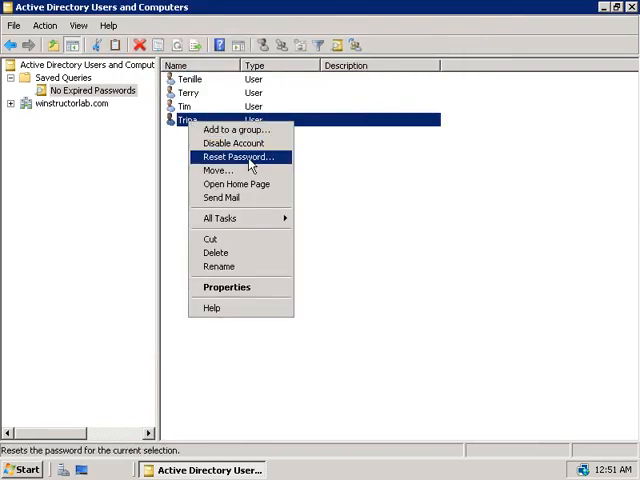
left_click(226, 287)
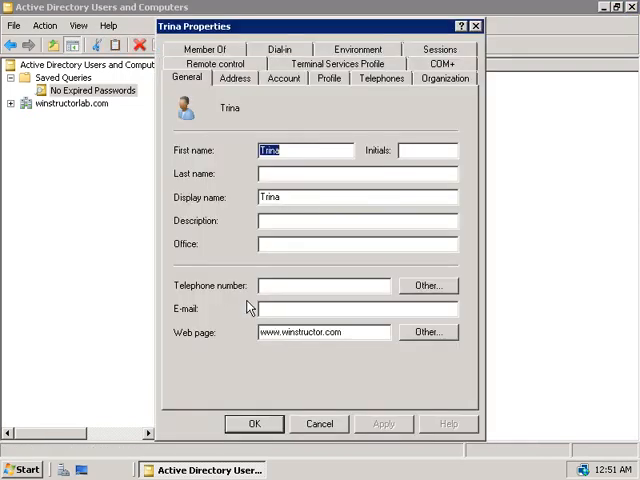
mouse_move(324, 354)
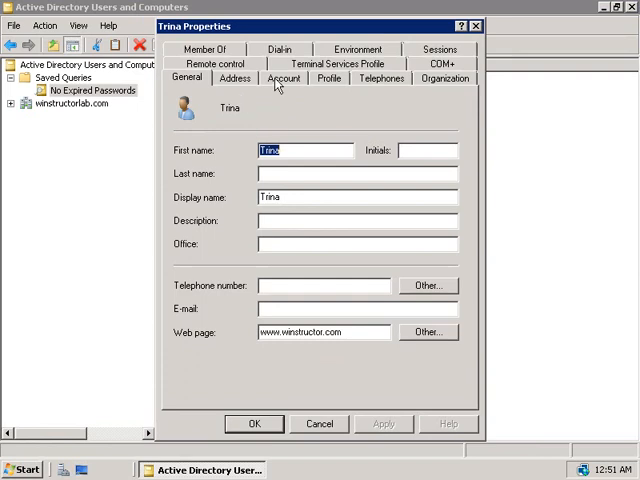
left_click(283, 78)
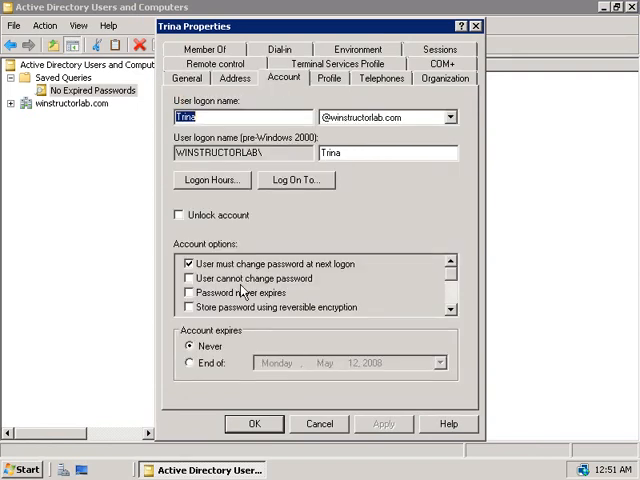
mouse_move(277, 305)
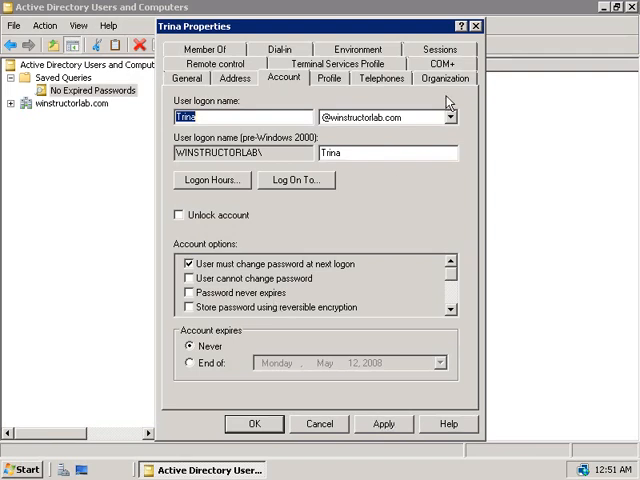
left_click(446, 78)
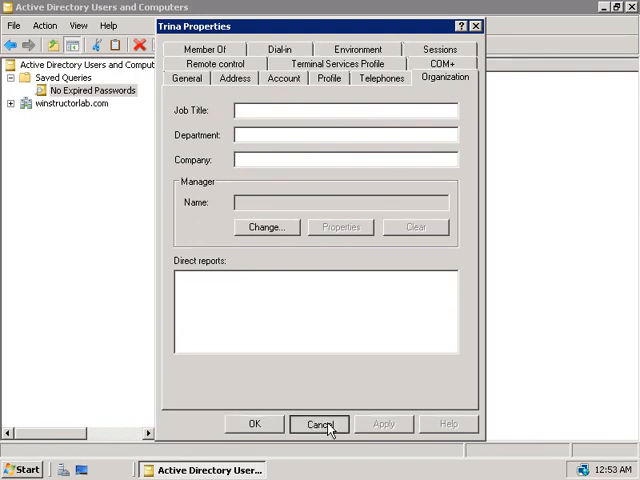
left_click(318, 424)
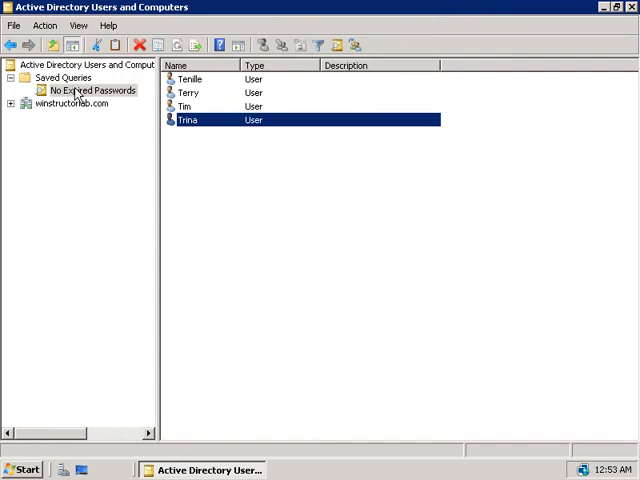
- Edit the No Expired Passwords query and open its Define Query criteria
right_click(90, 90)
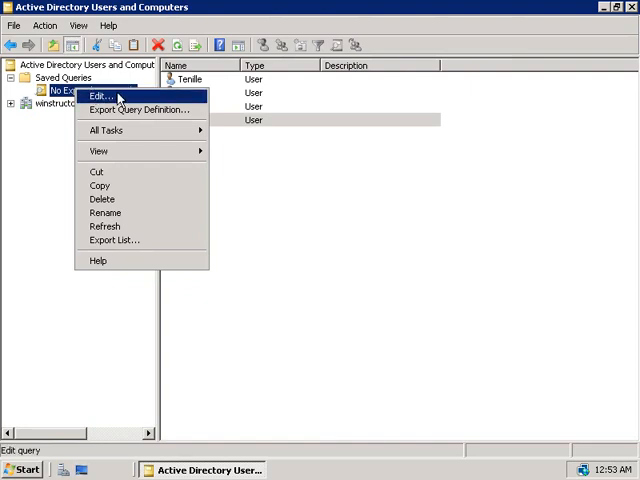
left_click(98, 96)
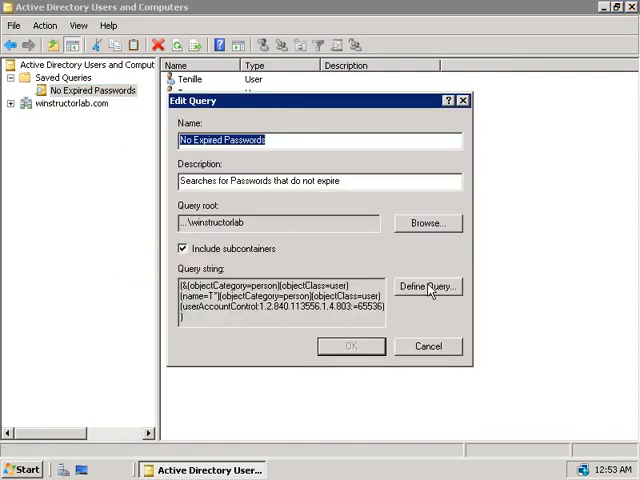
left_click(427, 287)
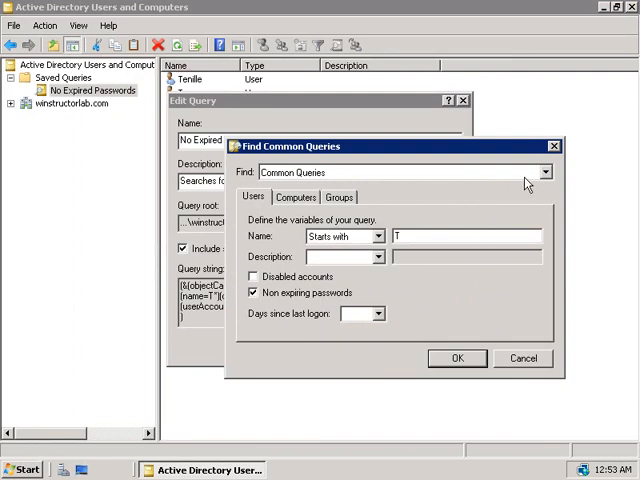
- Open the Find dropdown listing the object types to search for
left_click(545, 172)
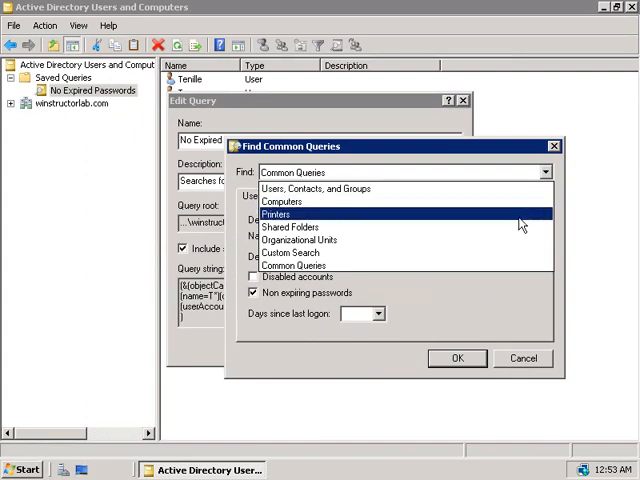
mouse_move(513, 240)
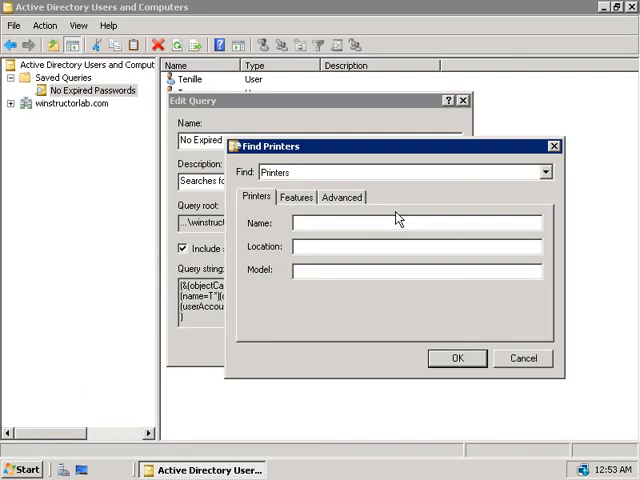
- Show the printer Features criteria, keeping minimum resolution at Any
left_click(295, 197)
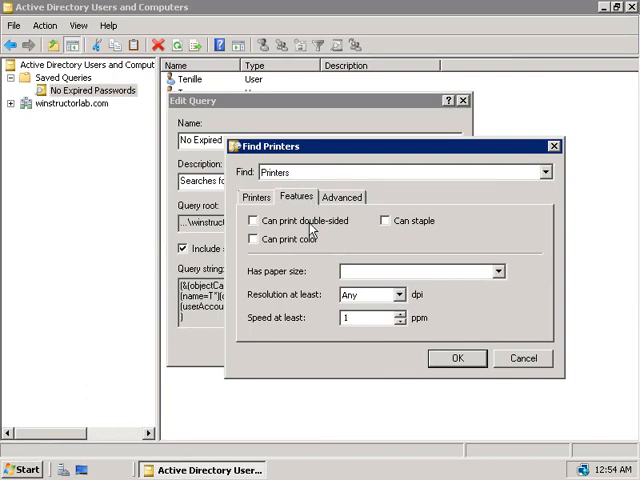
mouse_move(310, 260)
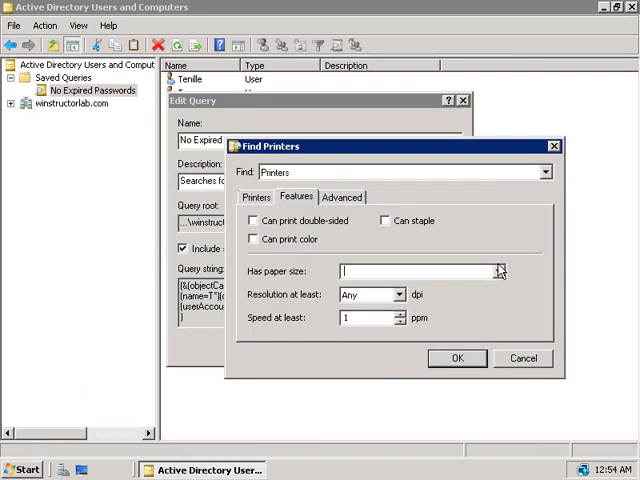
mouse_move(536, 265)
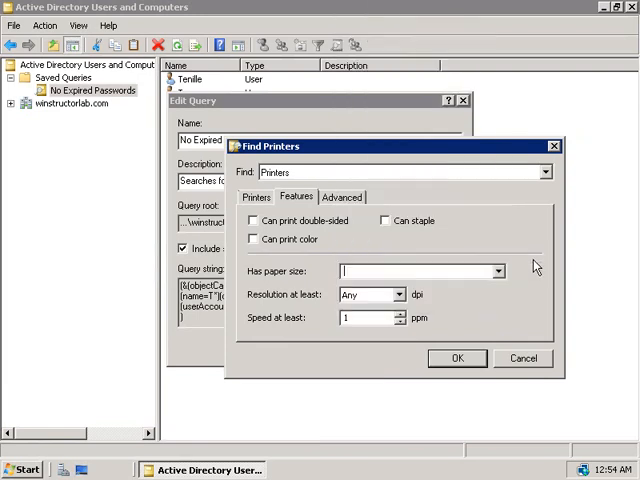
left_click(399, 294)
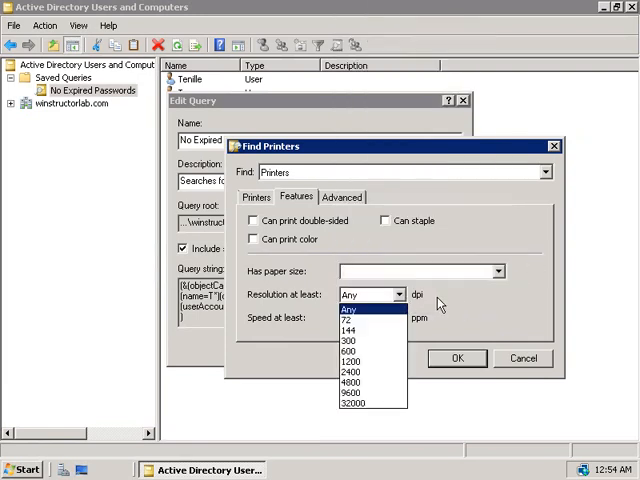
left_click(349, 307)
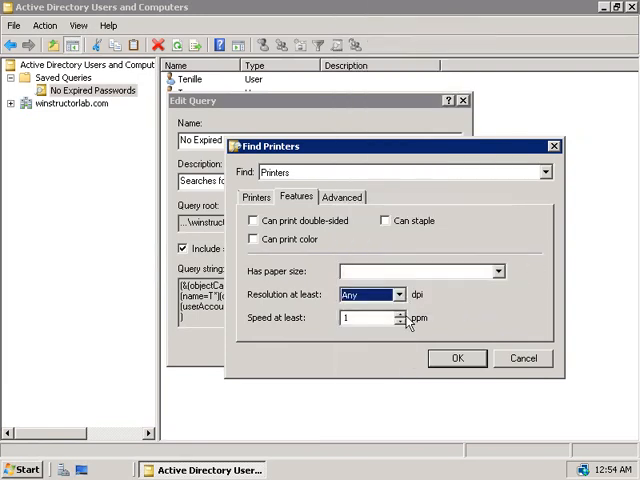
left_click(342, 196)
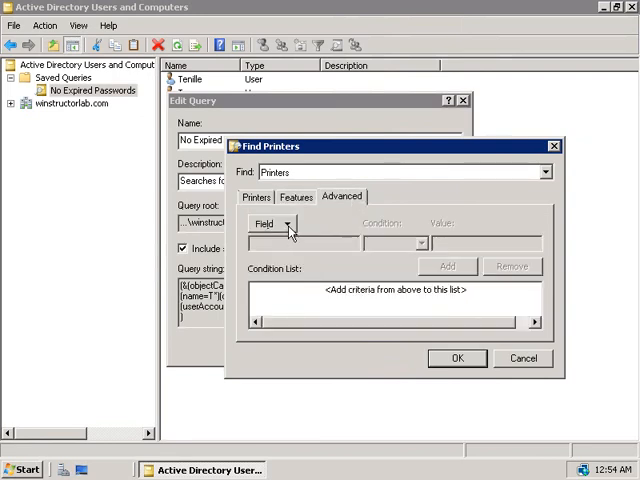
- Add the advanced printer condition Model starts with 'epson'
left_click(280, 223)
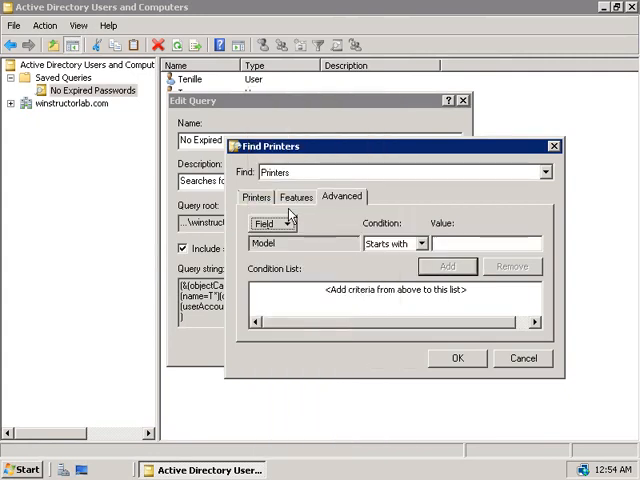
type("epson")
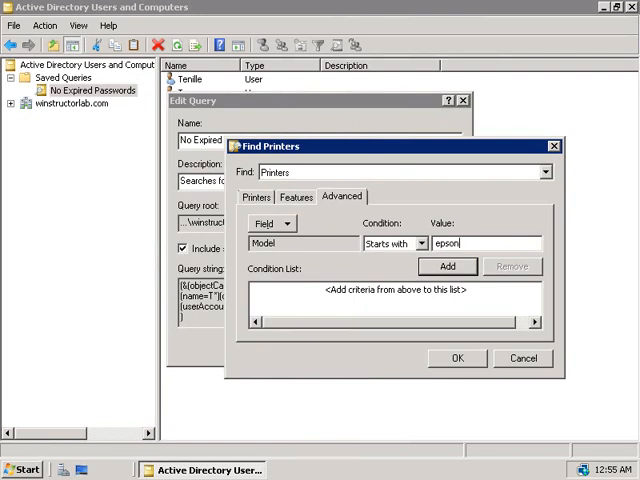
left_click(457, 358)
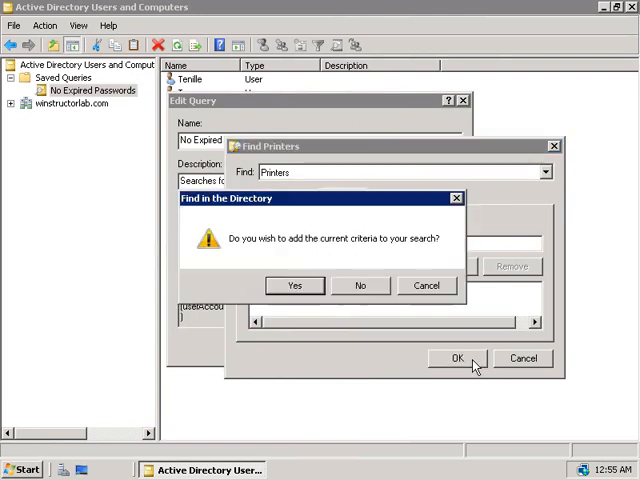
left_click(294, 285)
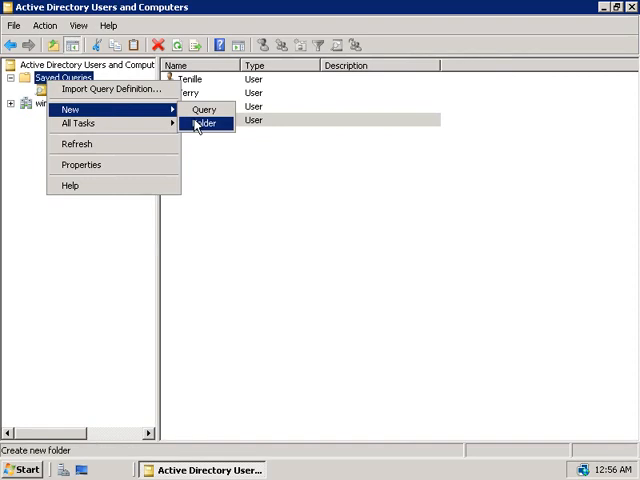
- Make a 'passwords' folder under Saved Queries holding the No Expired Passwords query
left_click(205, 123)
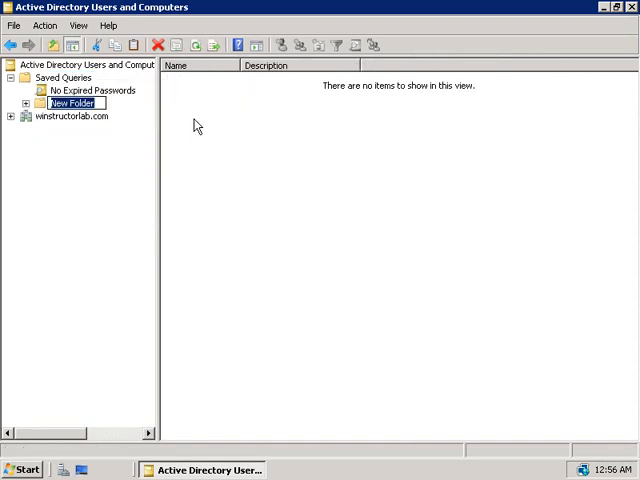
type("passwords")
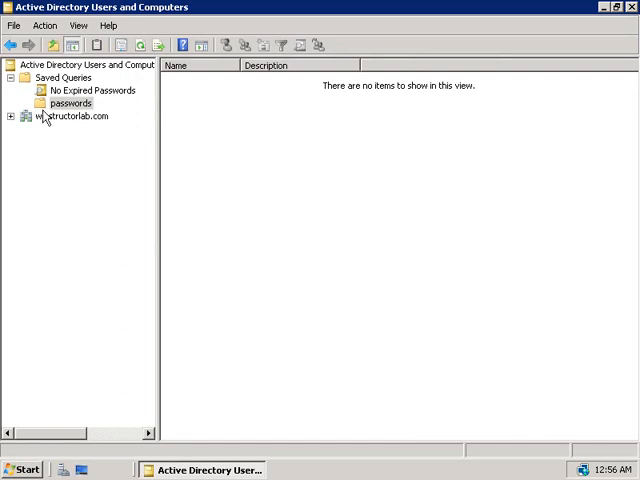
right_click(70, 103)
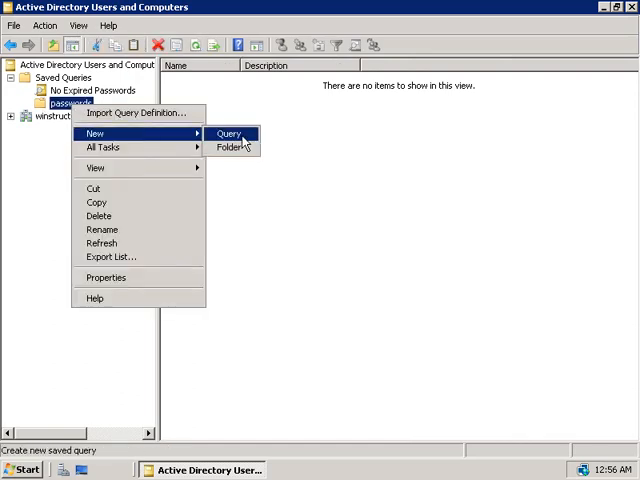
mouse_move(270, 140)
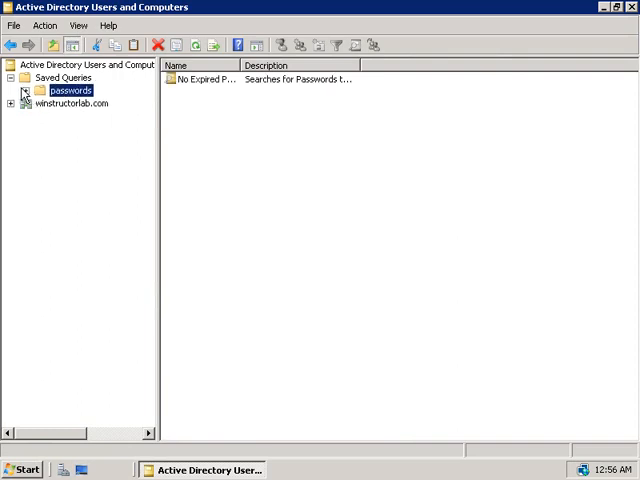
left_click(25, 90)
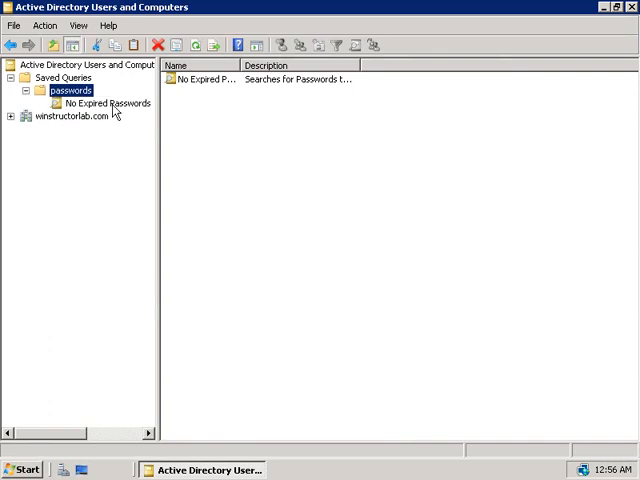
left_click(108, 103)
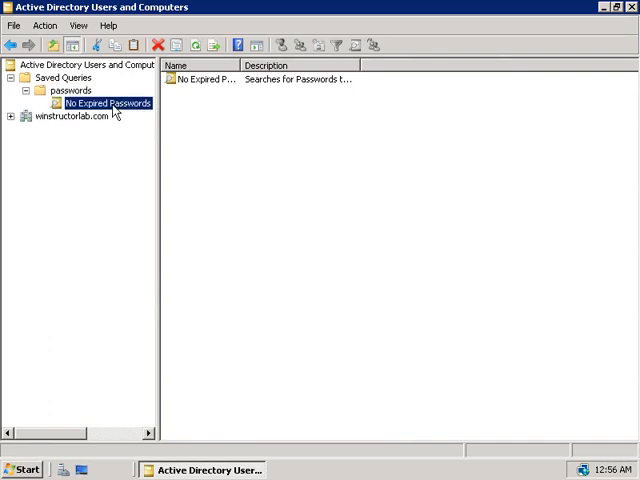
- Export the No Expired Passwords query definition to Desktop as 'passwords'
right_click(107, 103)
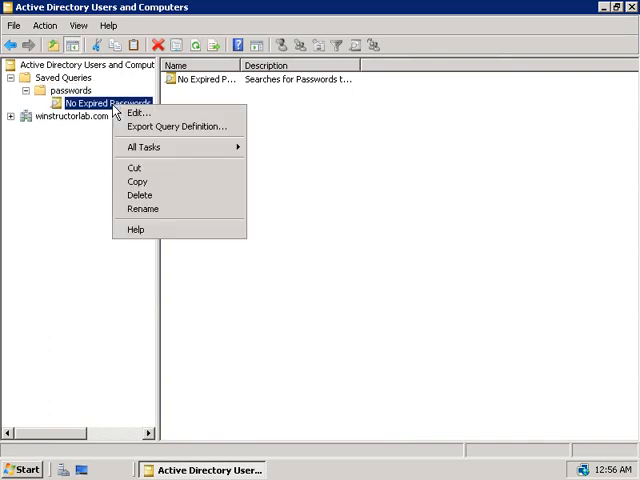
mouse_move(178, 126)
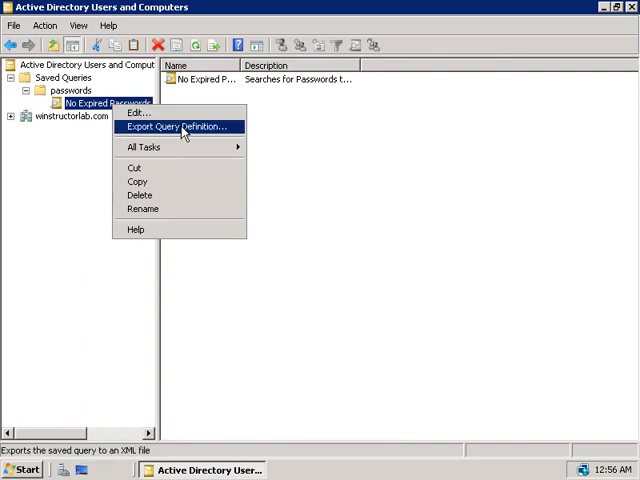
left_click(178, 126)
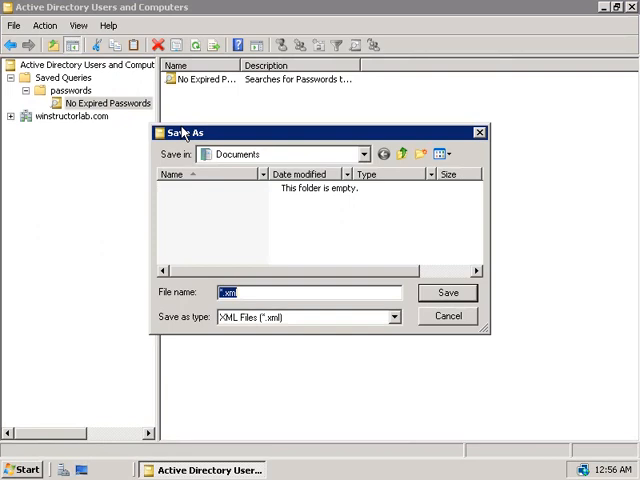
left_click(364, 153)
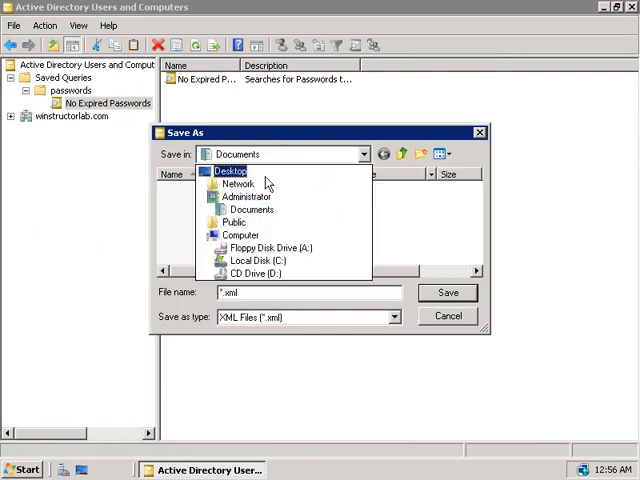
left_click(231, 171)
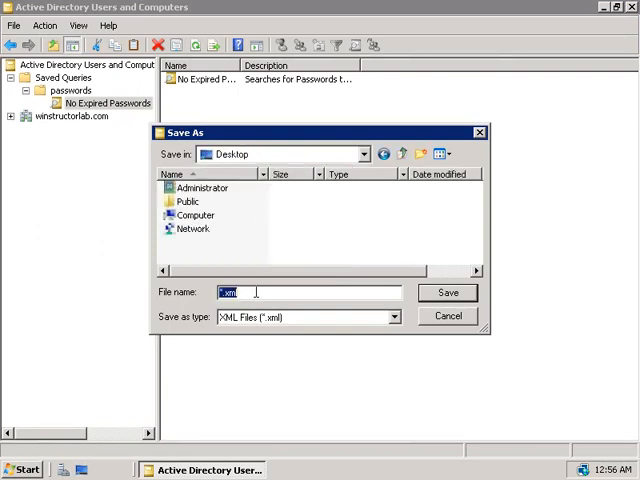
type("passwords")
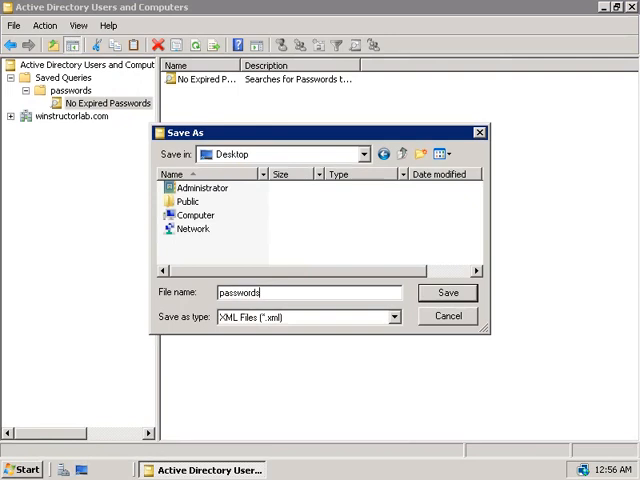
left_click(448, 292)
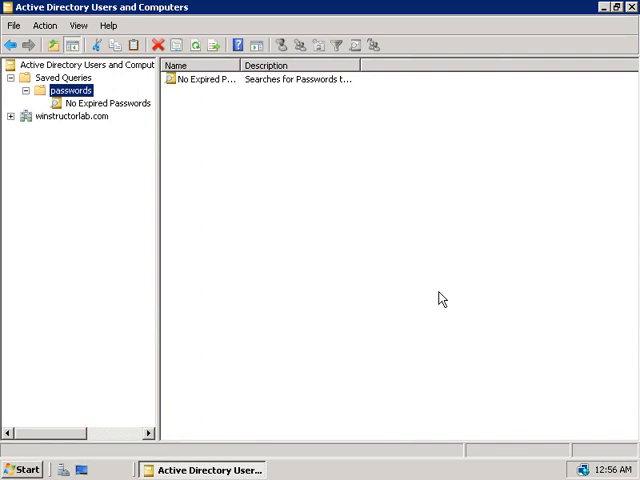
- Import the passwords file into Saved Queries, naming it 'No Expired Passwords 2'
left_click(64, 77)
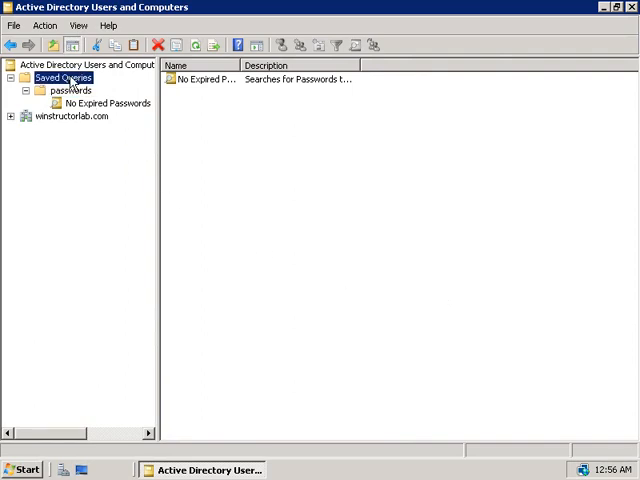
right_click(62, 78)
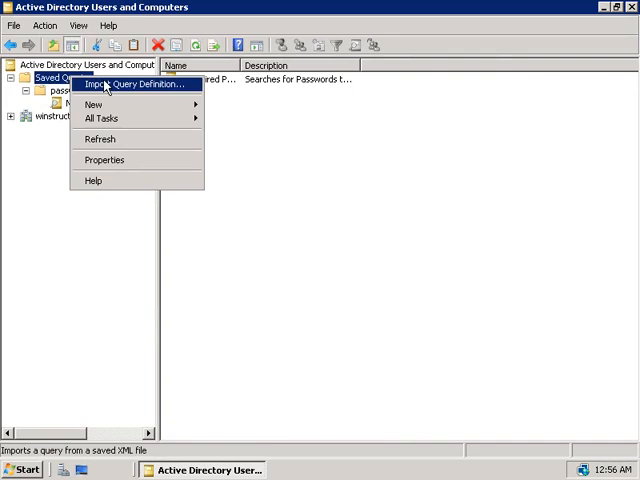
left_click(135, 84)
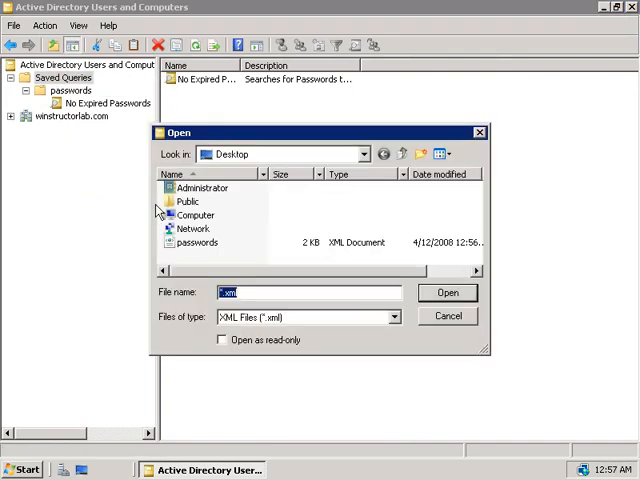
left_click(196, 242)
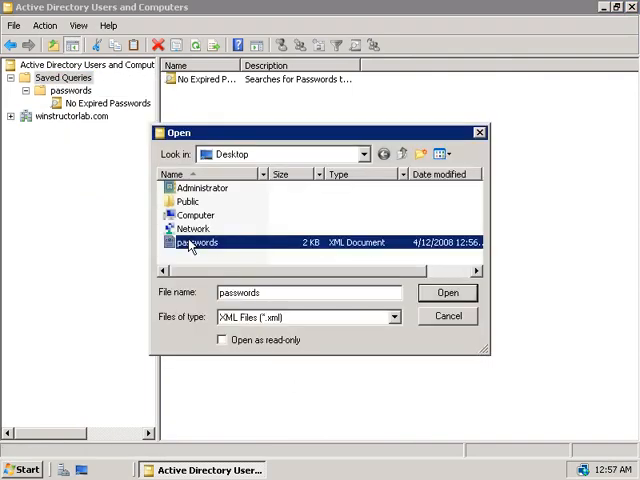
left_click(447, 292)
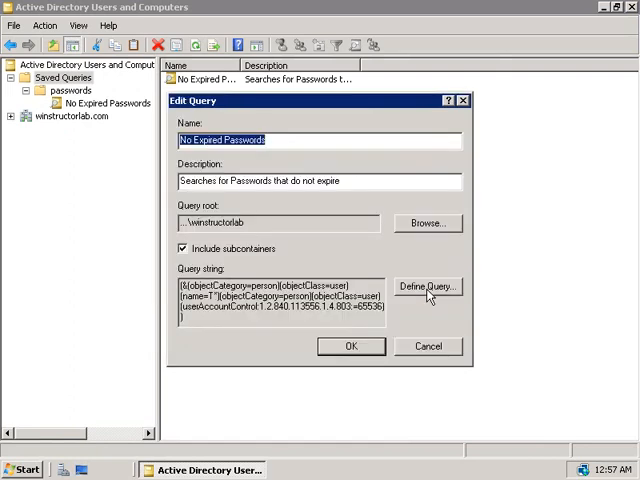
left_click(285, 140)
type(" 2")
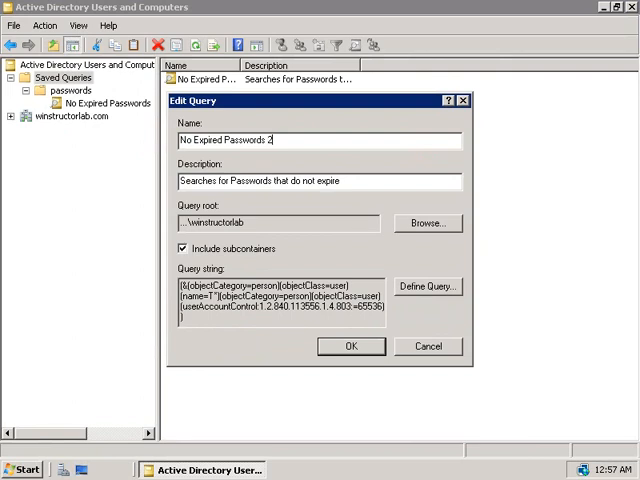
mouse_move(135, 115)
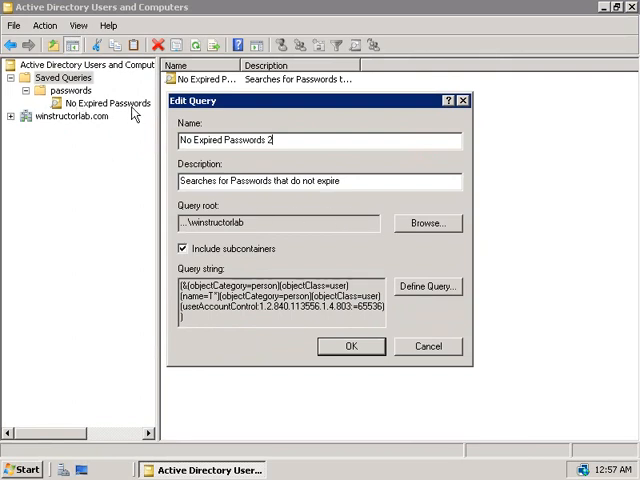
left_click(351, 345)
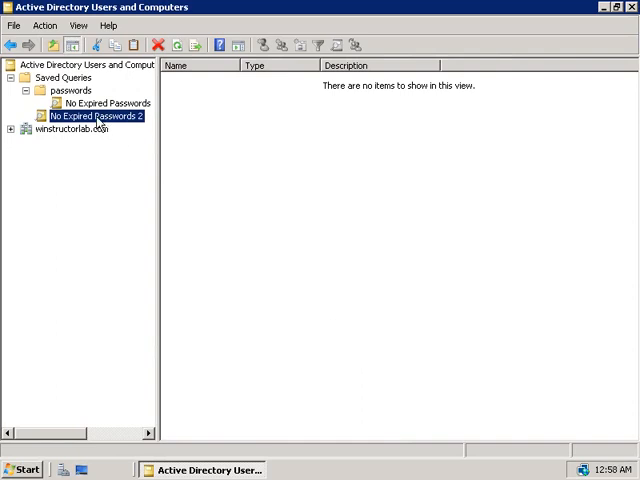
- Show the context menu for the No Expired Passwords 2 query
right_click(92, 116)
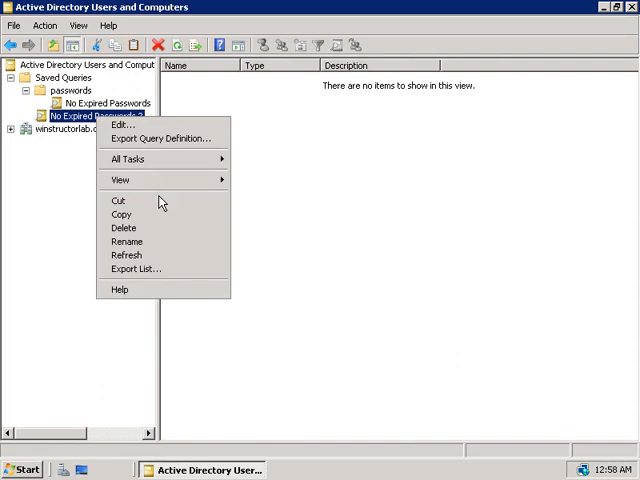
mouse_move(127, 241)
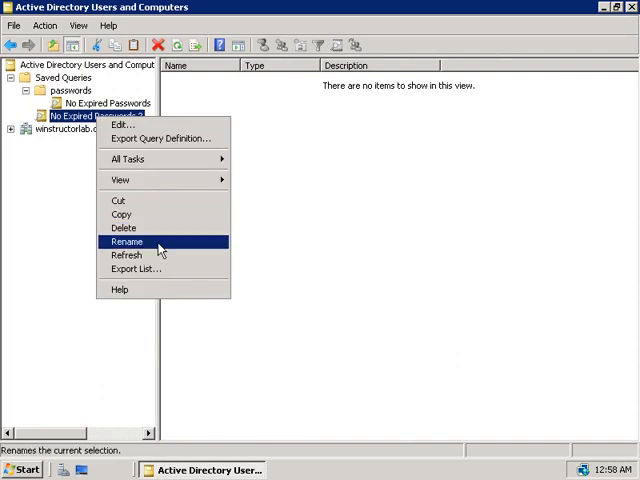